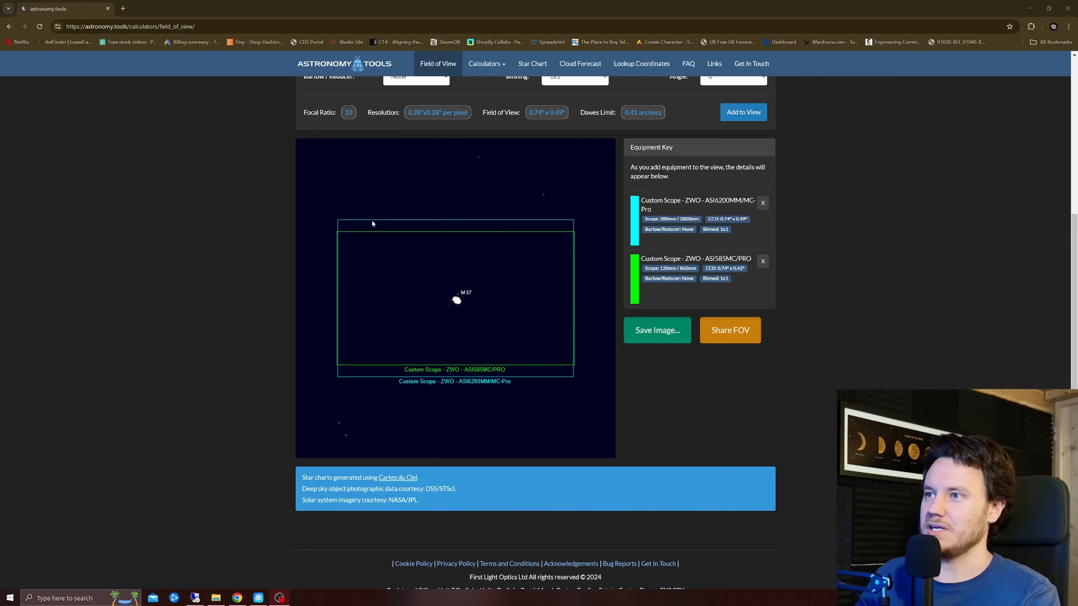
mouse_move(572, 220)
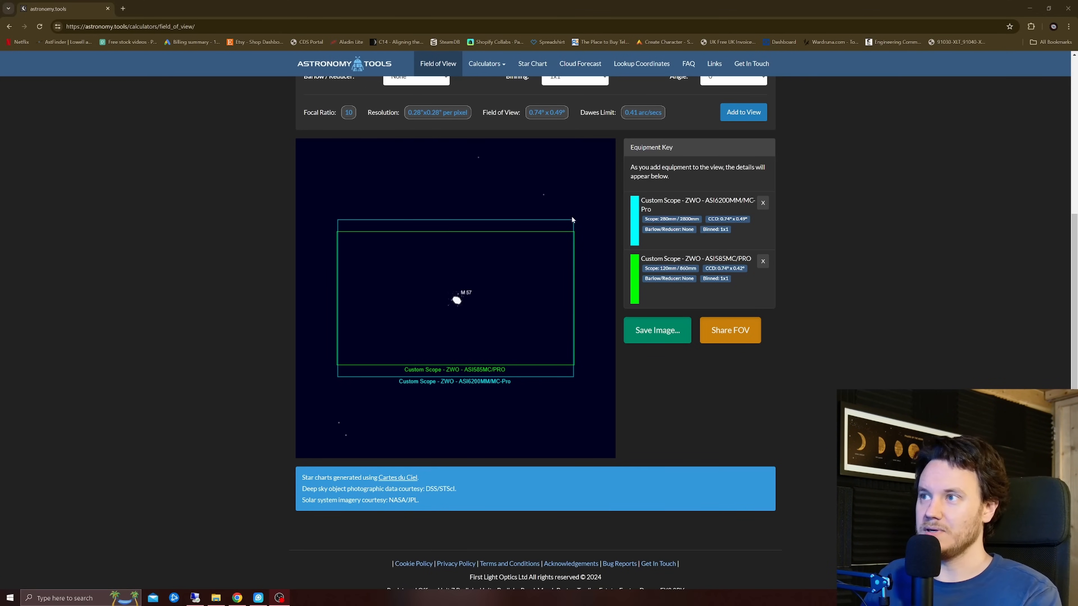
mouse_move(461, 392)
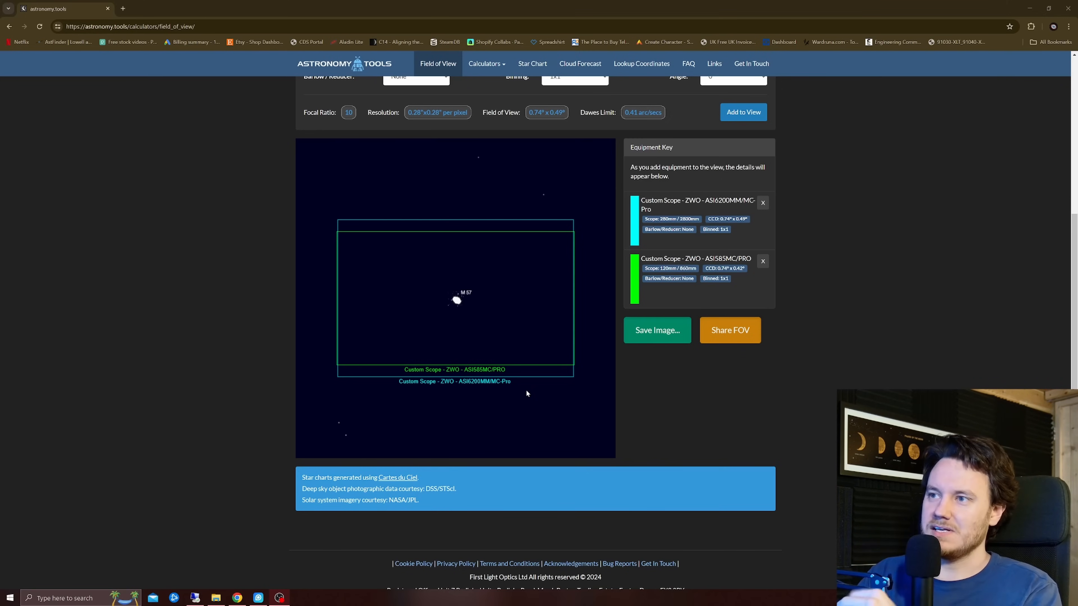
mouse_move(380, 241)
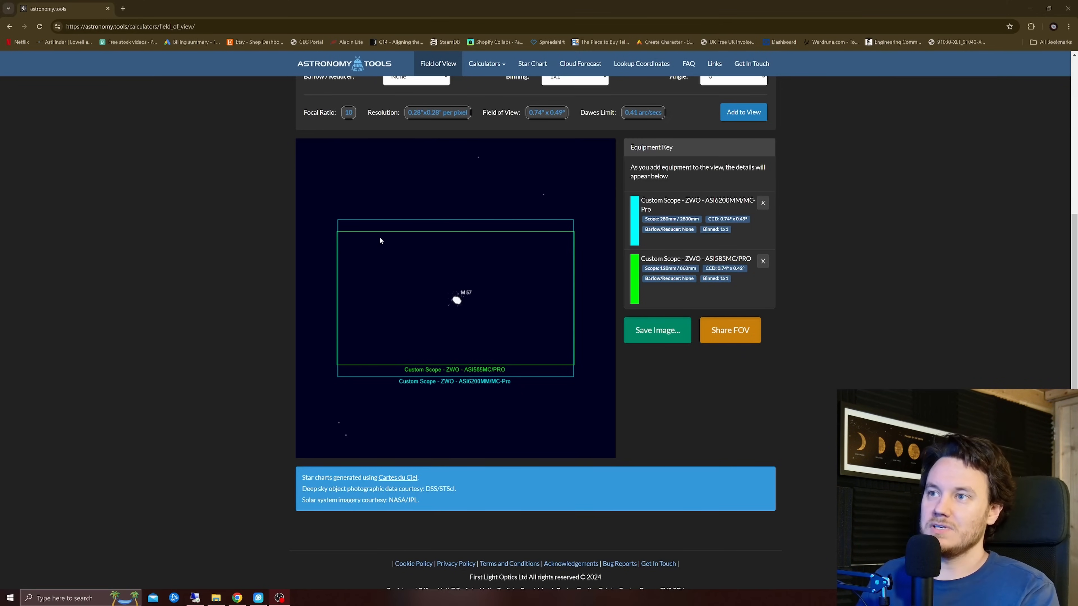
mouse_move(585, 282)
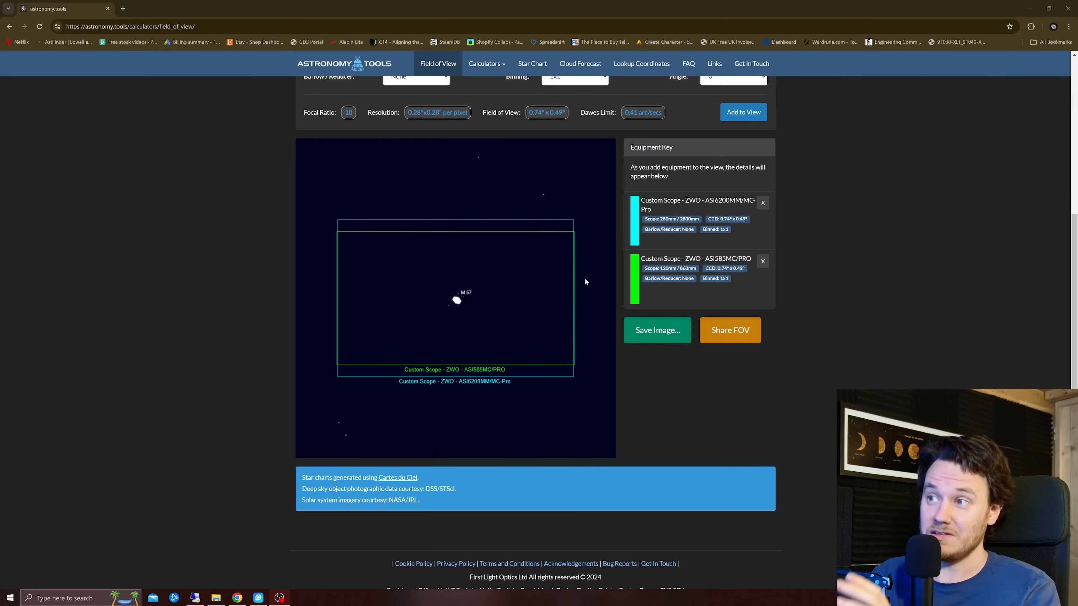
mouse_move(563, 272)
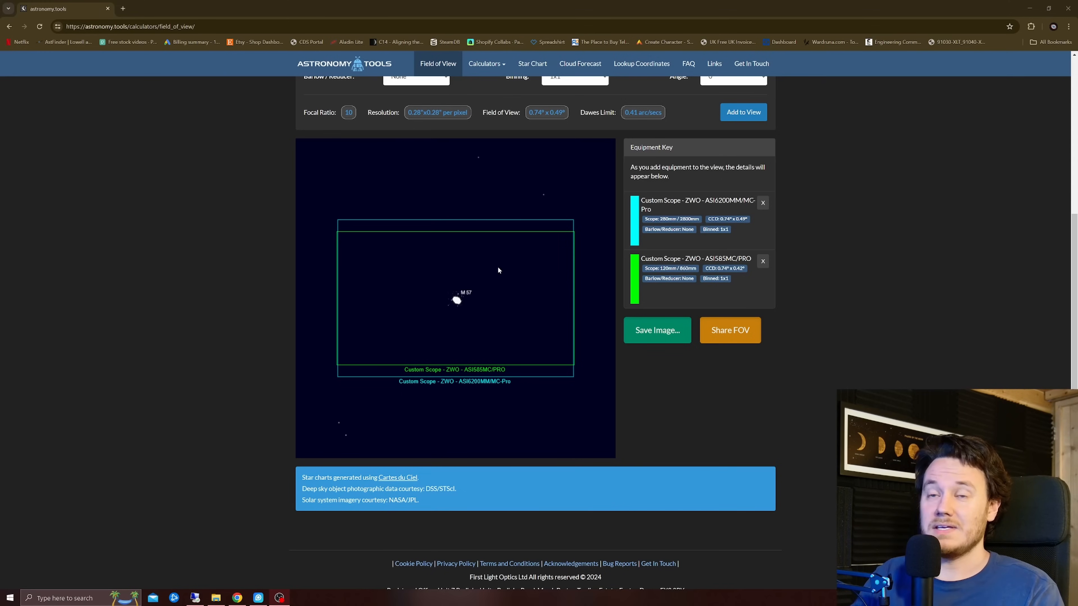
mouse_move(492, 238)
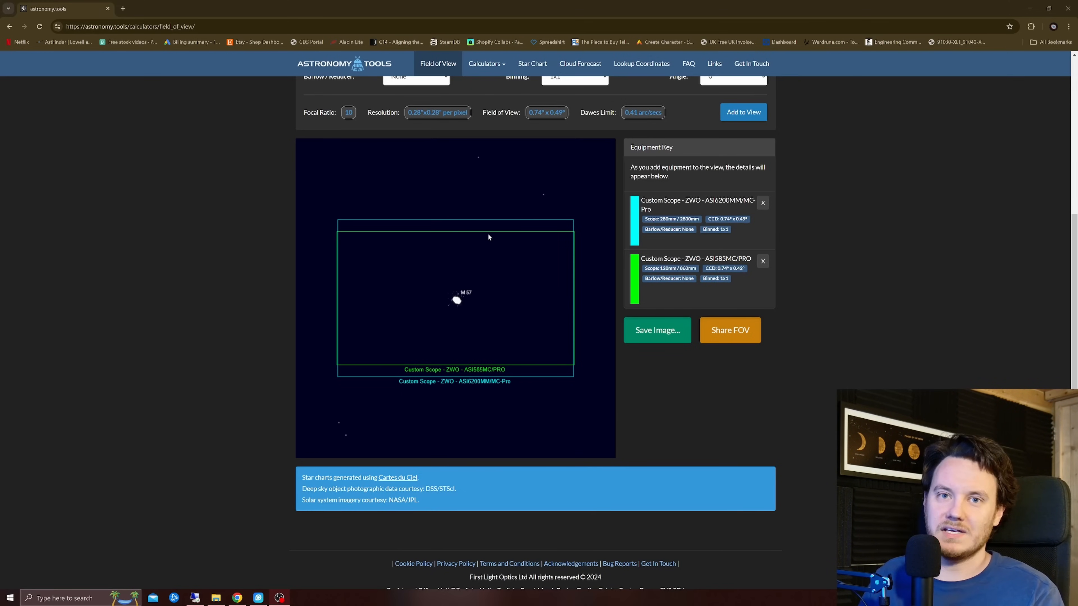
mouse_move(530, 233)
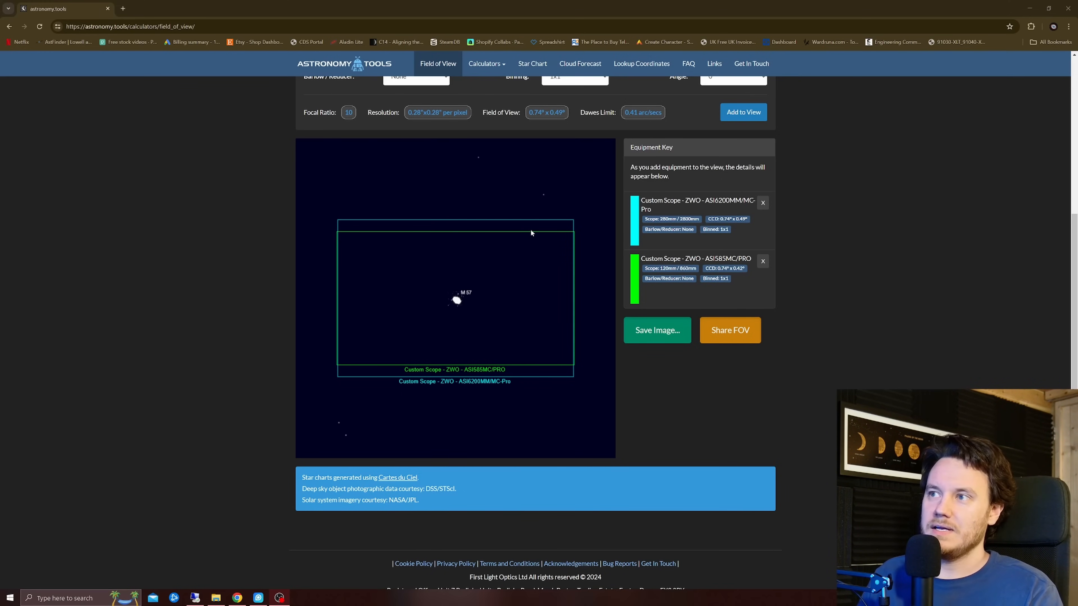
mouse_move(548, 222)
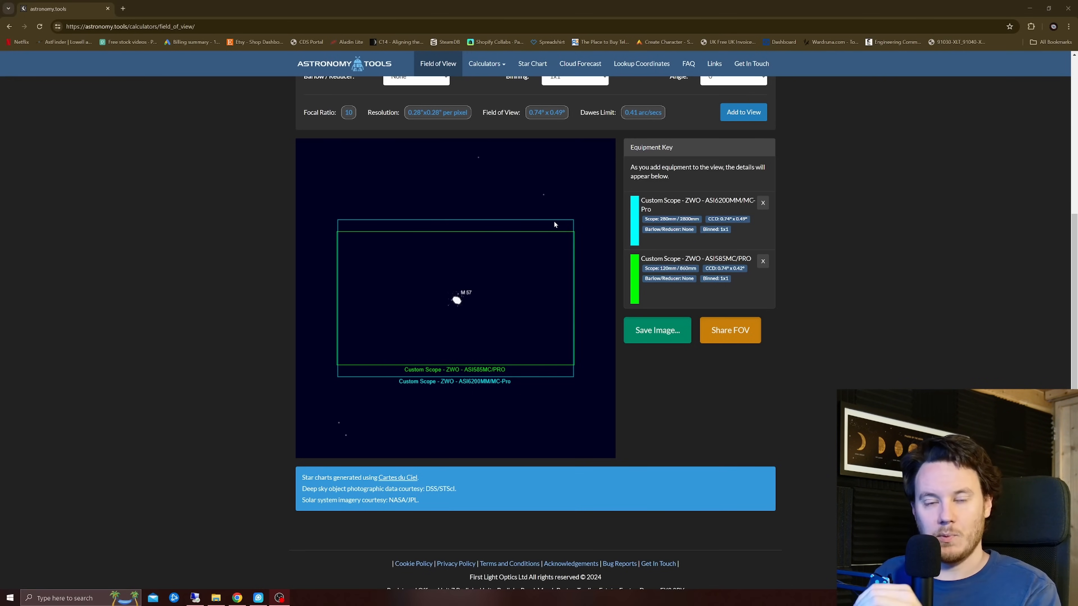
mouse_move(516, 237)
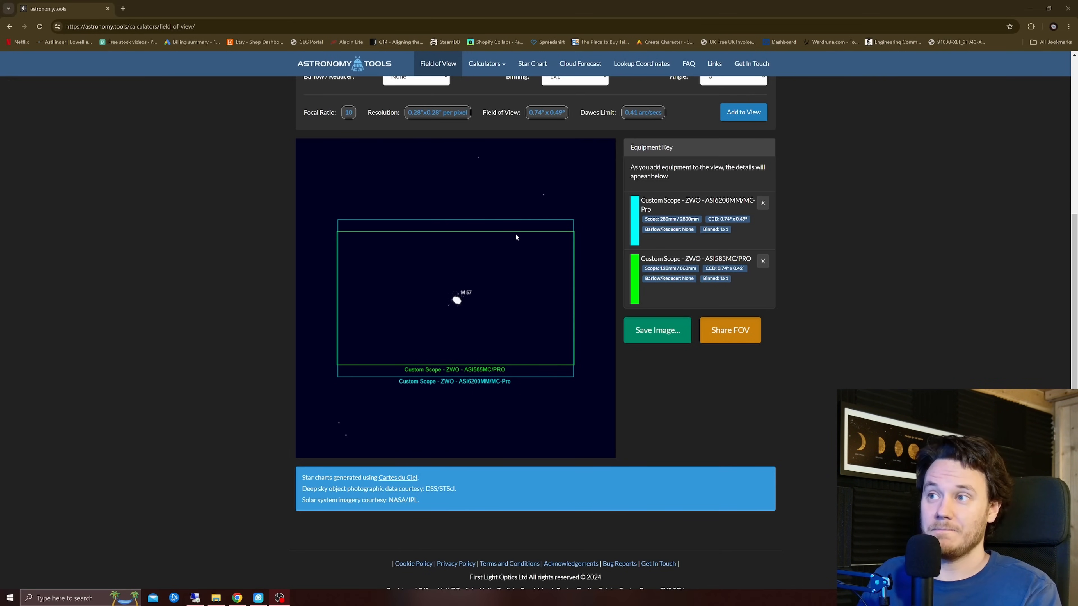
mouse_move(518, 239)
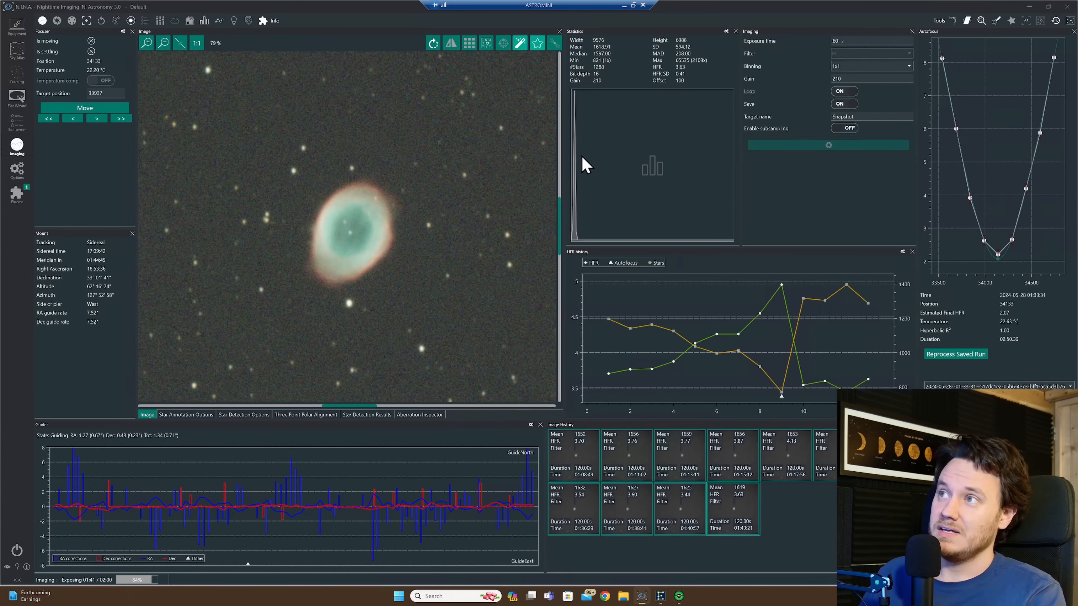
mouse_move(385, 251)
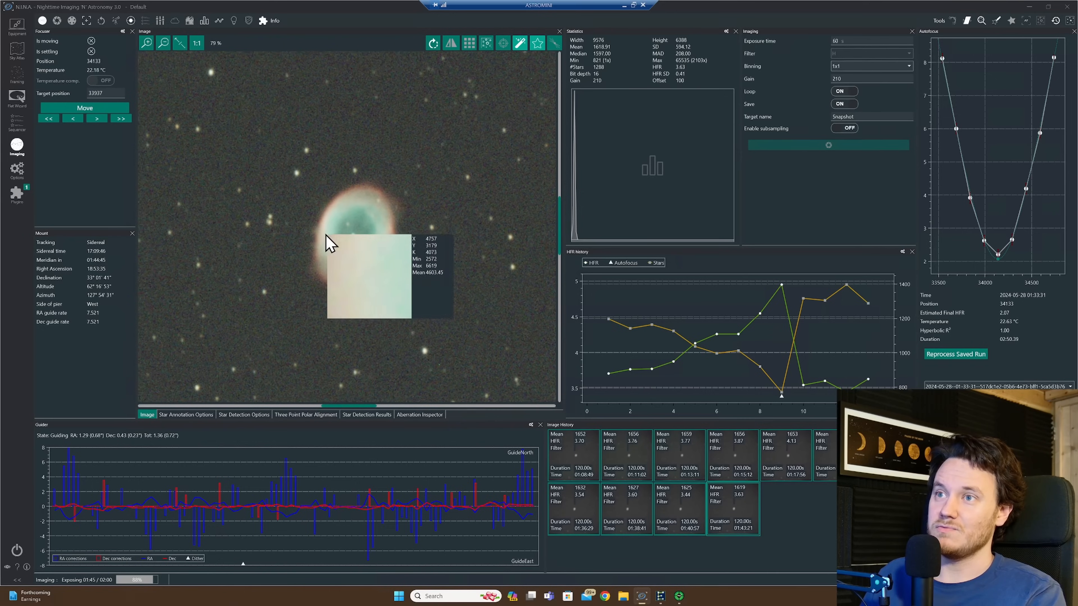
mouse_move(374, 276)
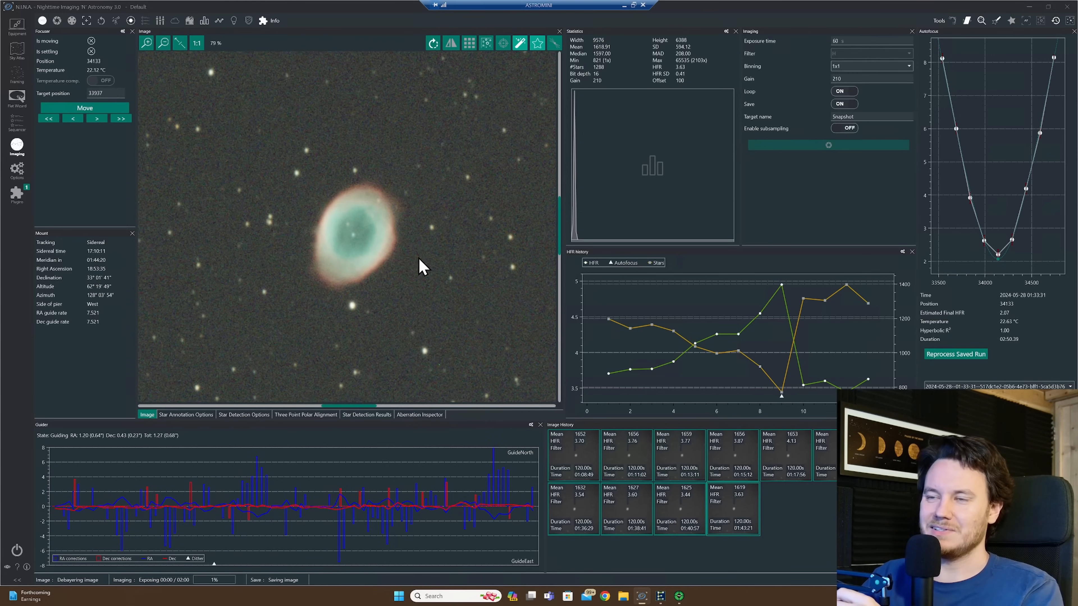
mouse_move(356, 248)
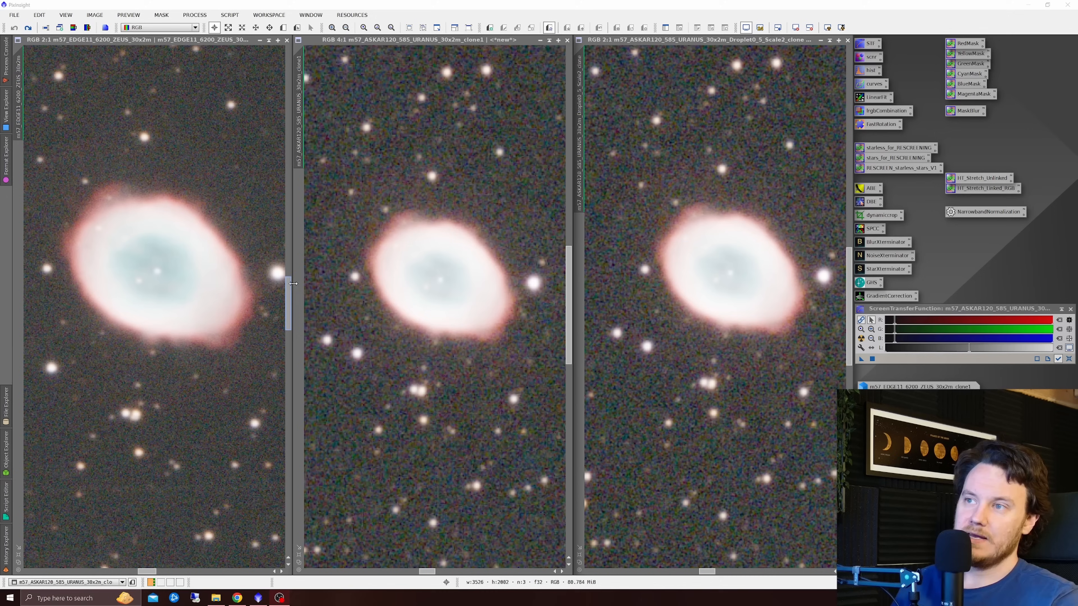
mouse_move(709, 301)
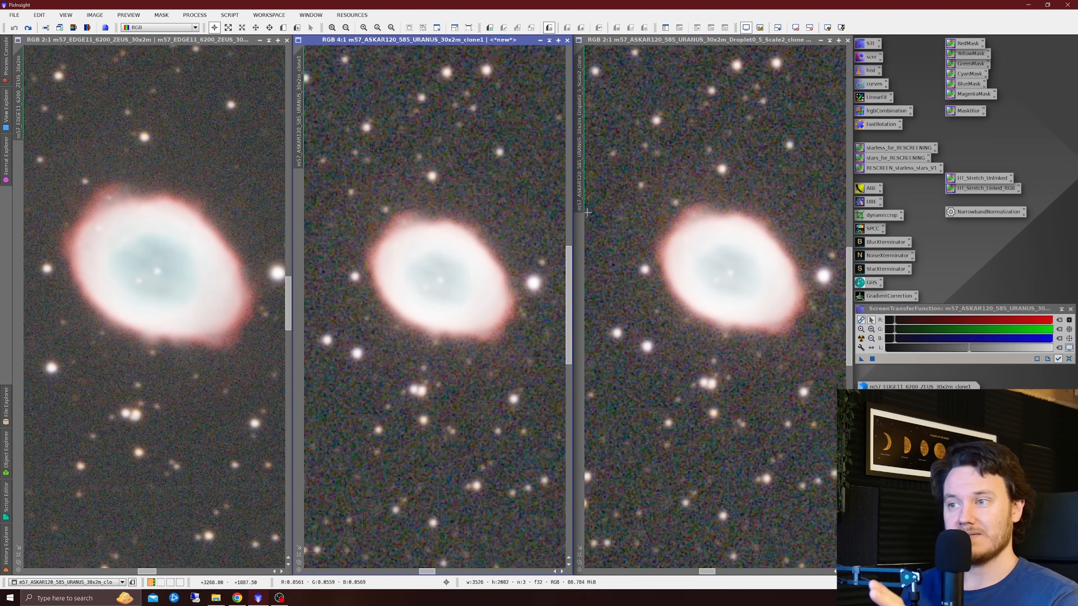
mouse_move(514, 278)
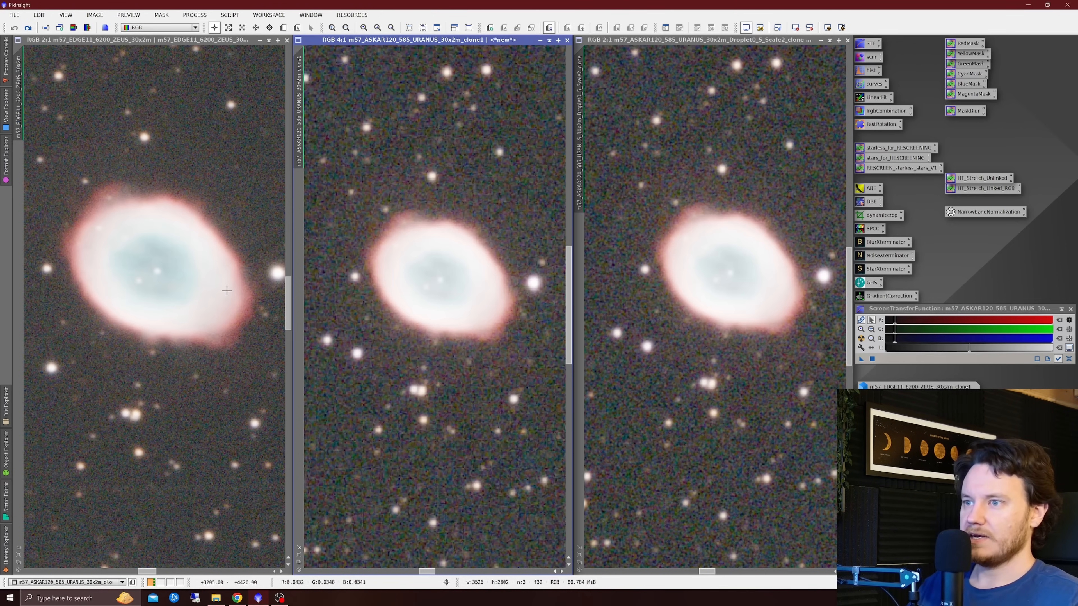
mouse_move(180, 306)
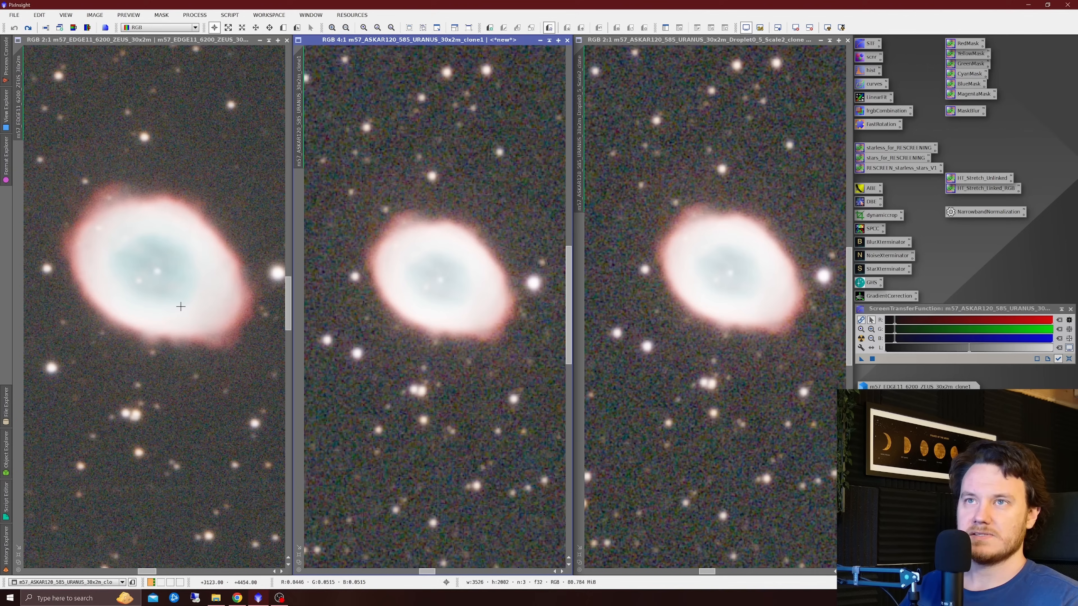
mouse_move(166, 313)
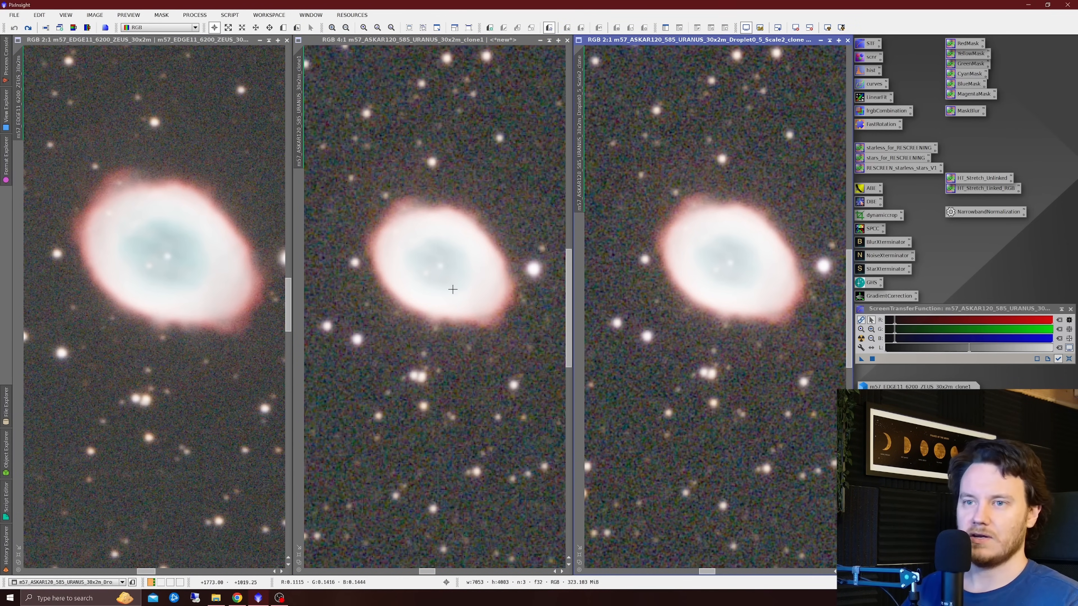
mouse_move(218, 349)
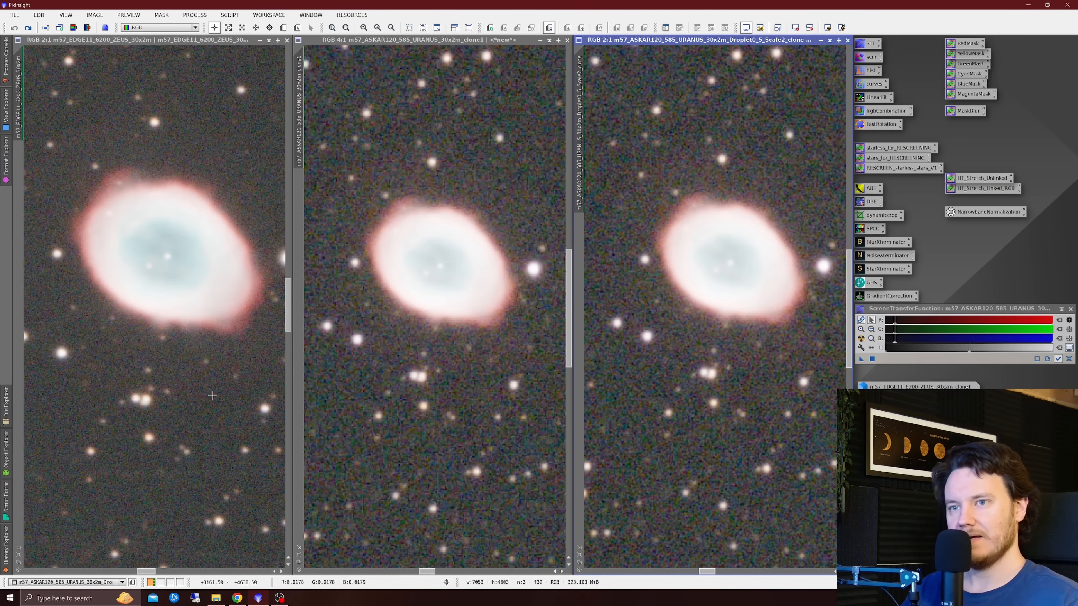
mouse_move(163, 402)
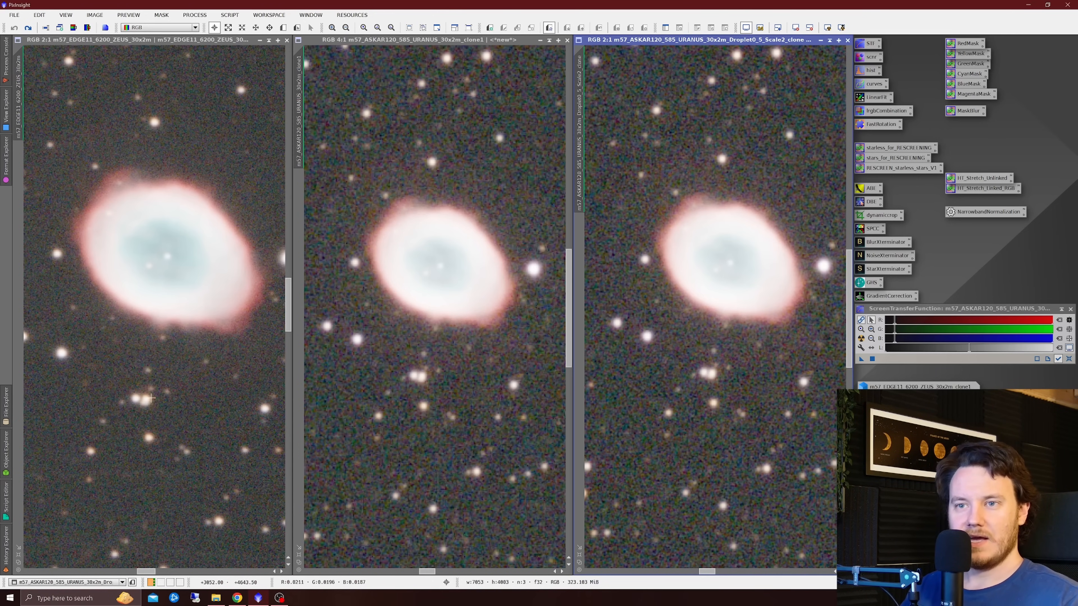
mouse_move(142, 413)
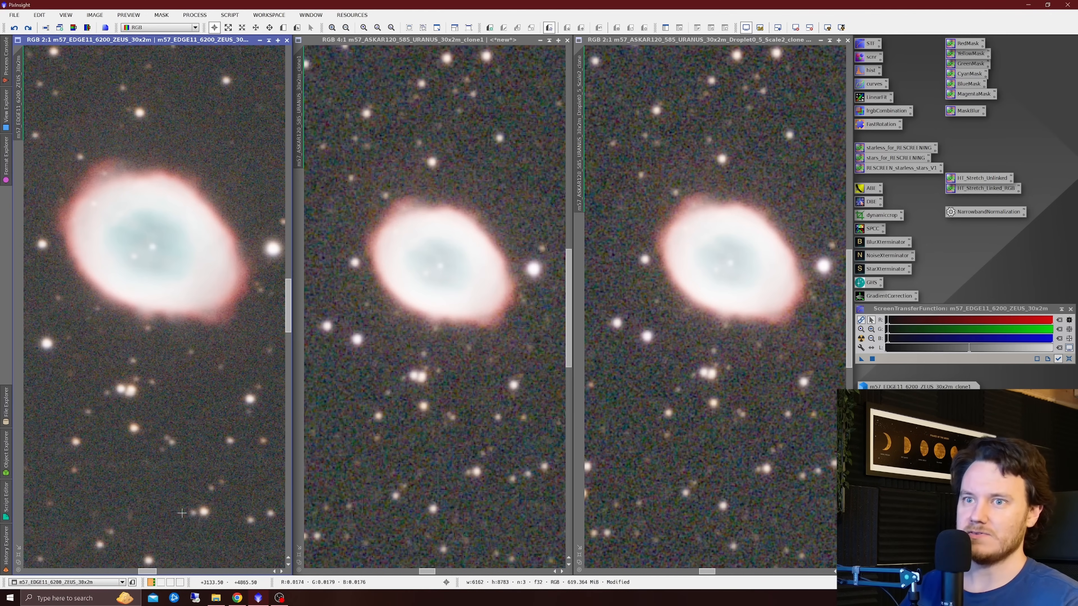
mouse_move(133, 414)
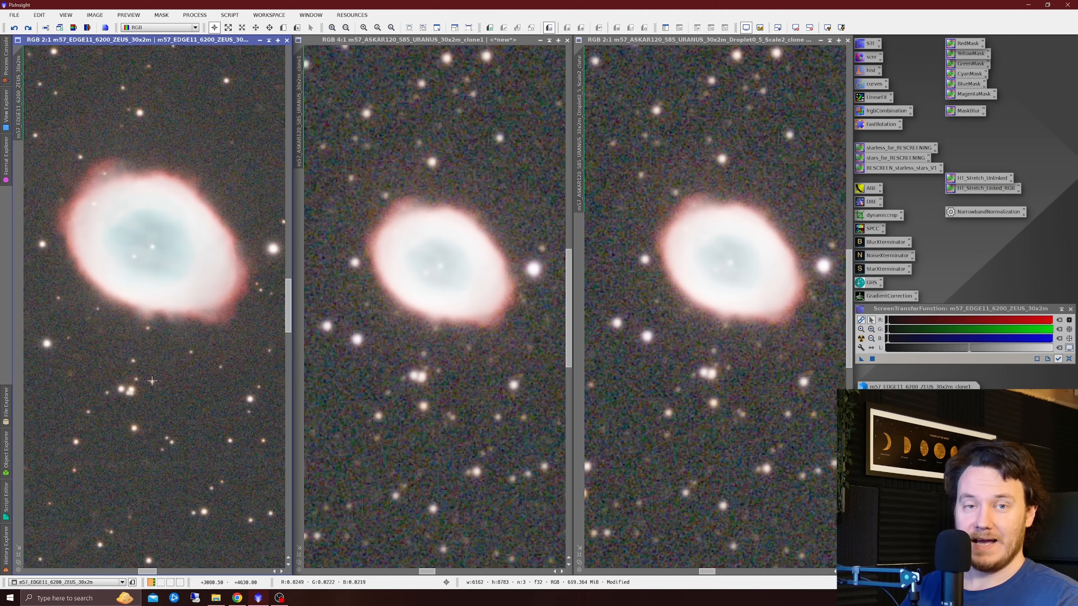
- Zoom the image windows in on the Ring Nebula for side-by-side comparison
left_click(433, 39)
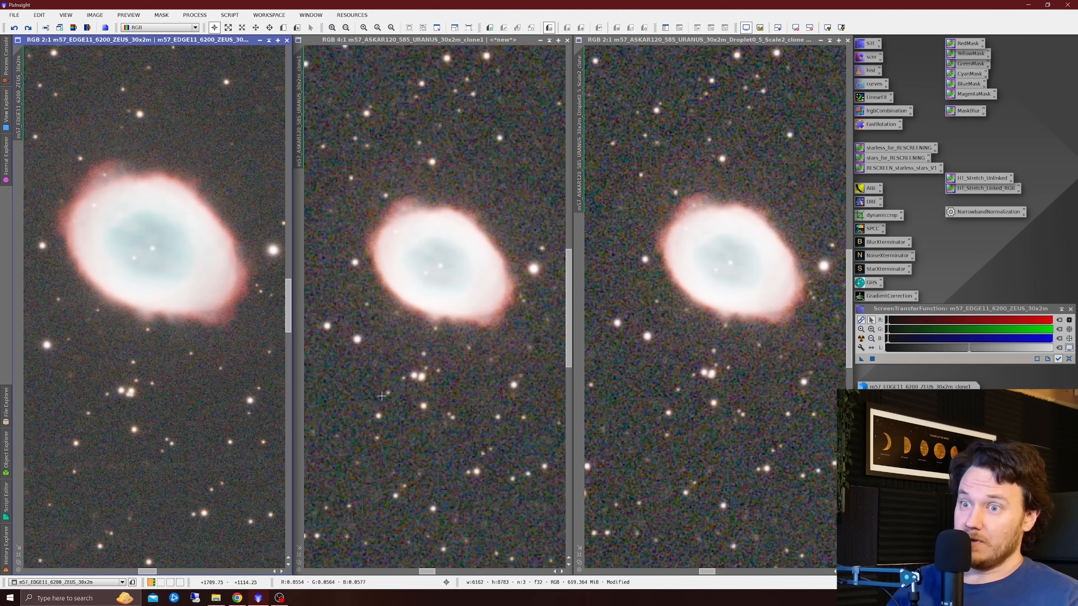
mouse_move(220, 420)
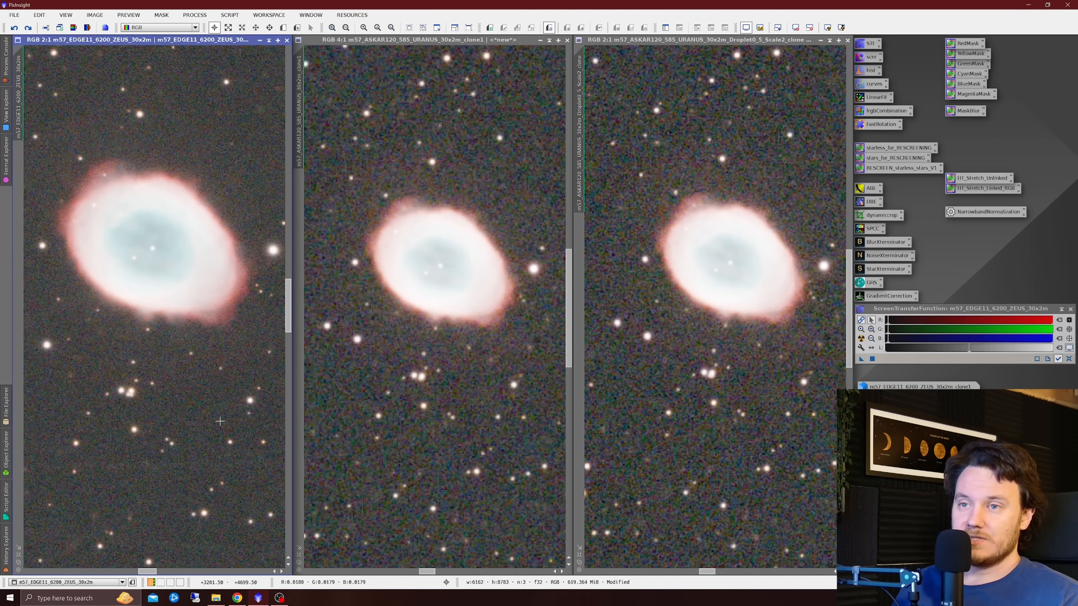
mouse_move(225, 413)
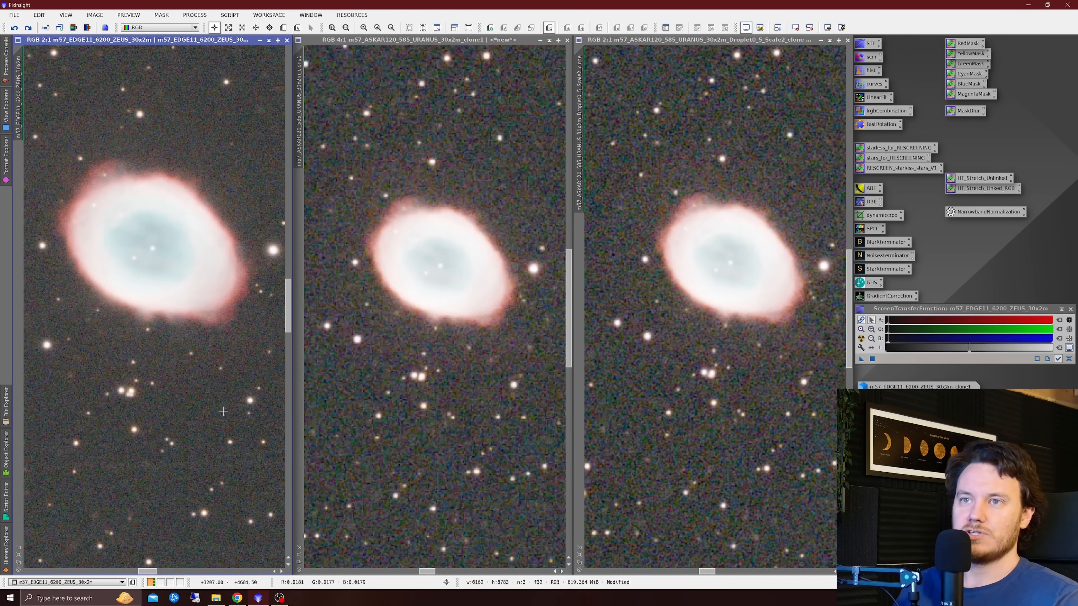
mouse_move(98, 177)
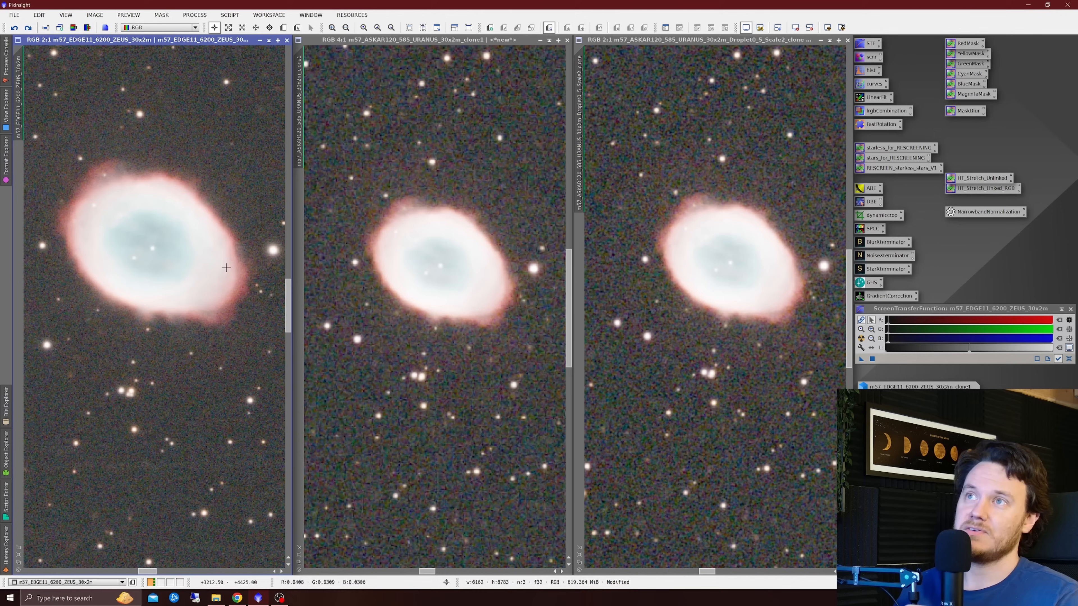
mouse_move(450, 272)
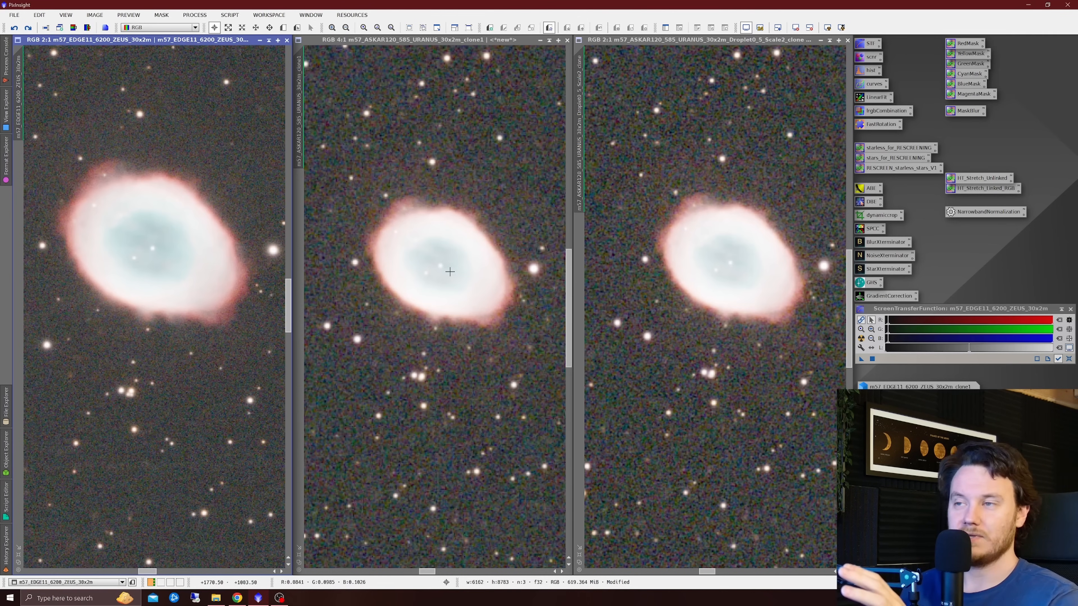
mouse_move(435, 291)
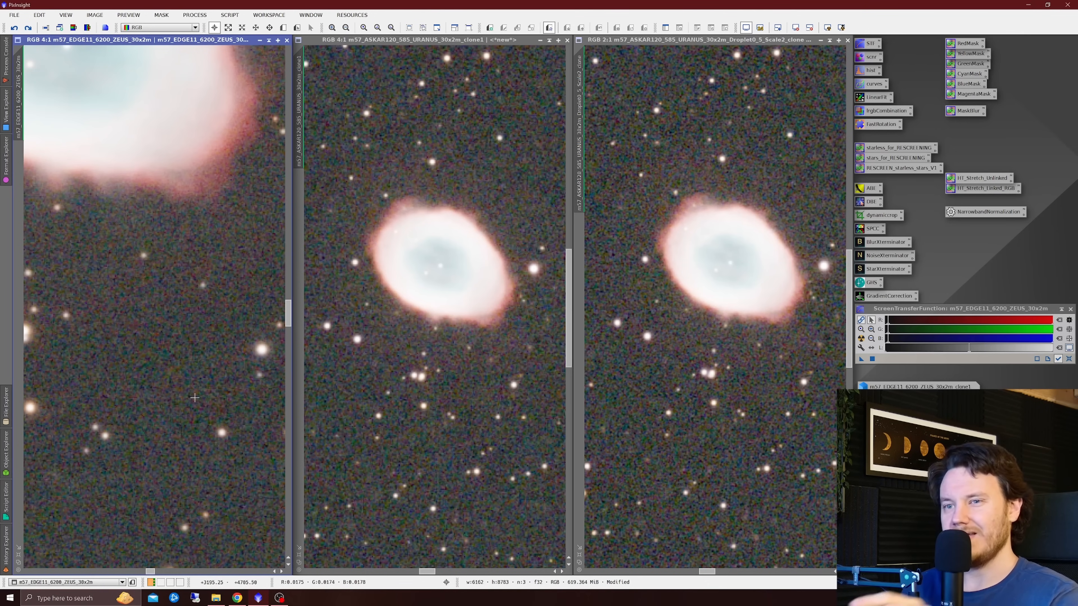
mouse_move(165, 405)
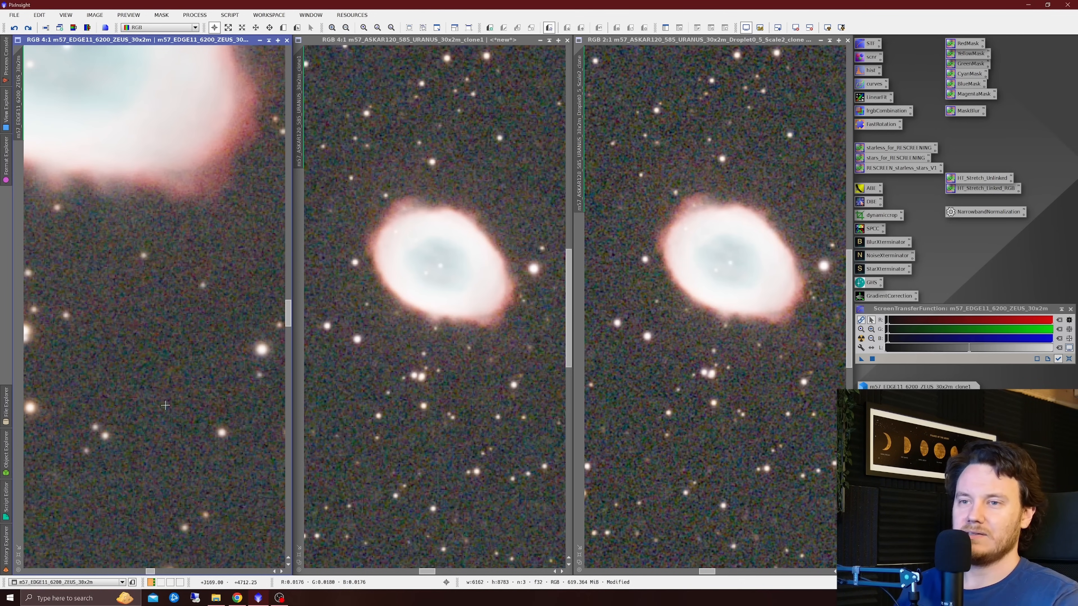
mouse_move(168, 406)
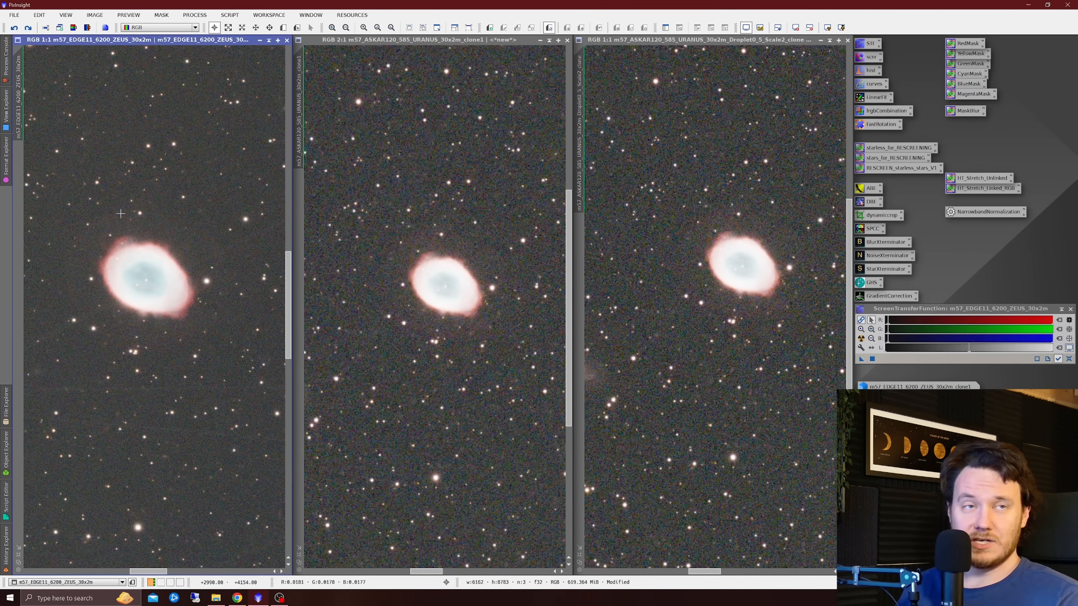
mouse_move(125, 226)
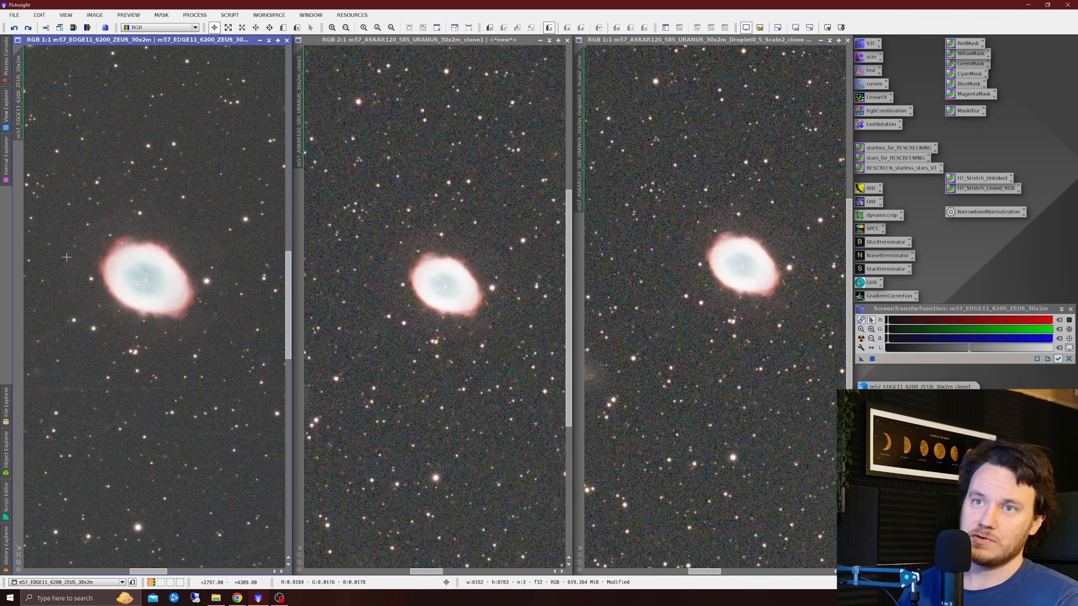
mouse_move(242, 288)
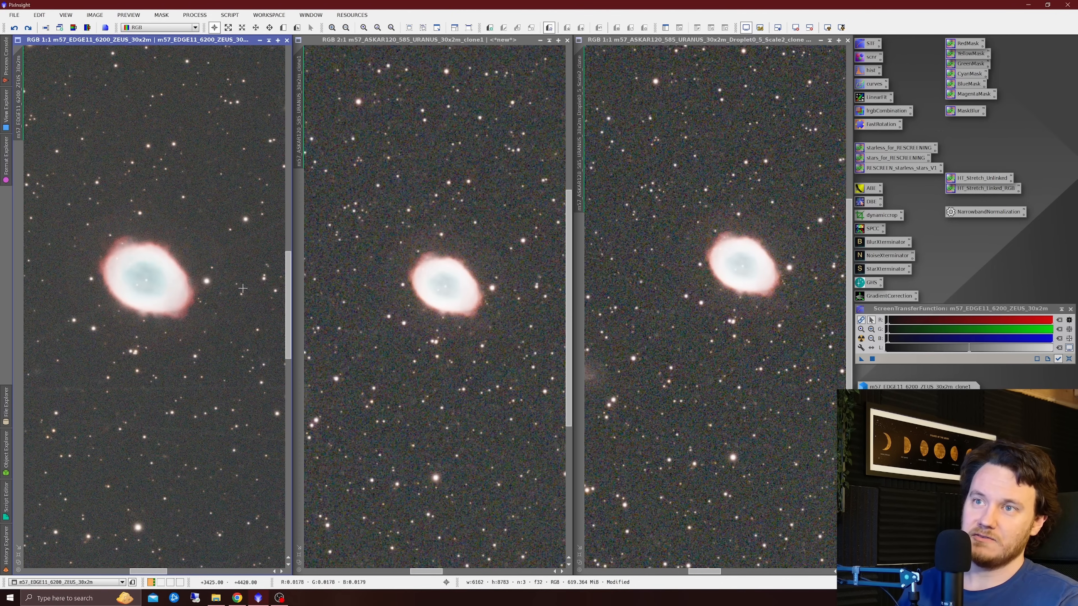
mouse_move(88, 309)
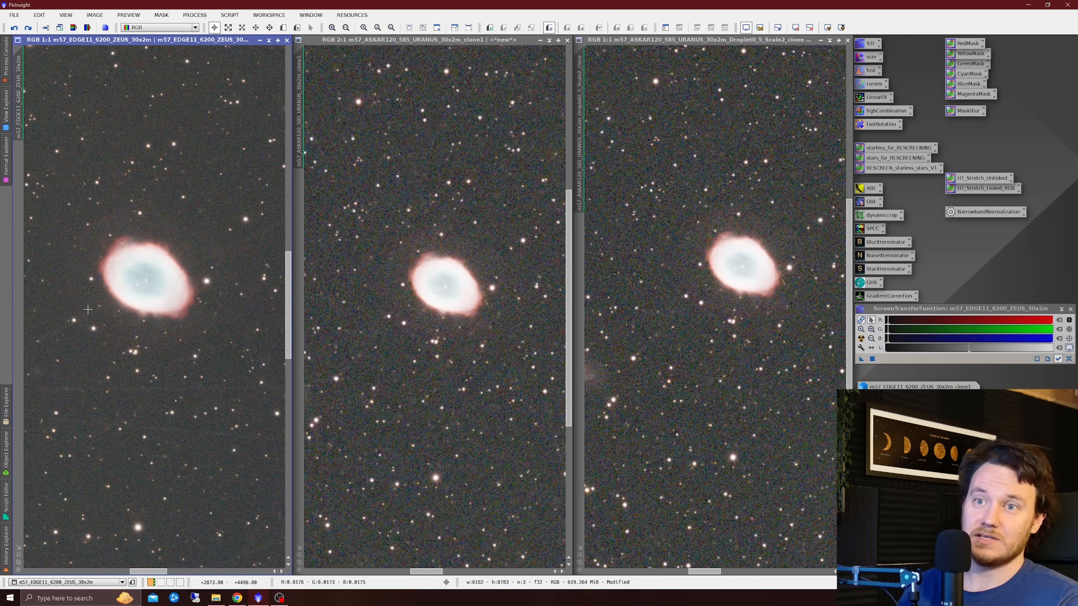
mouse_move(242, 346)
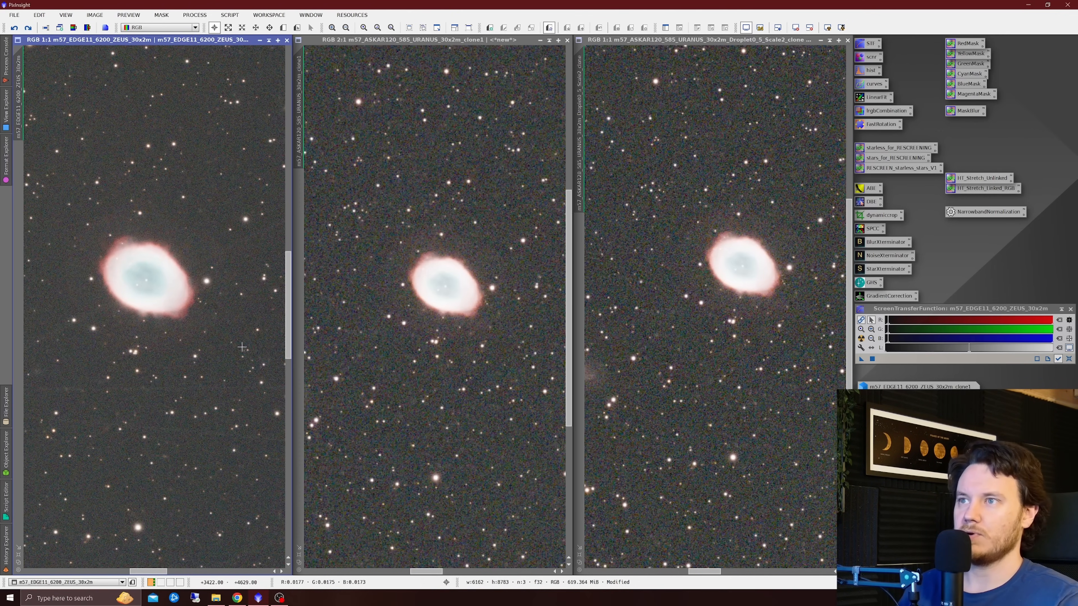
mouse_move(391, 314)
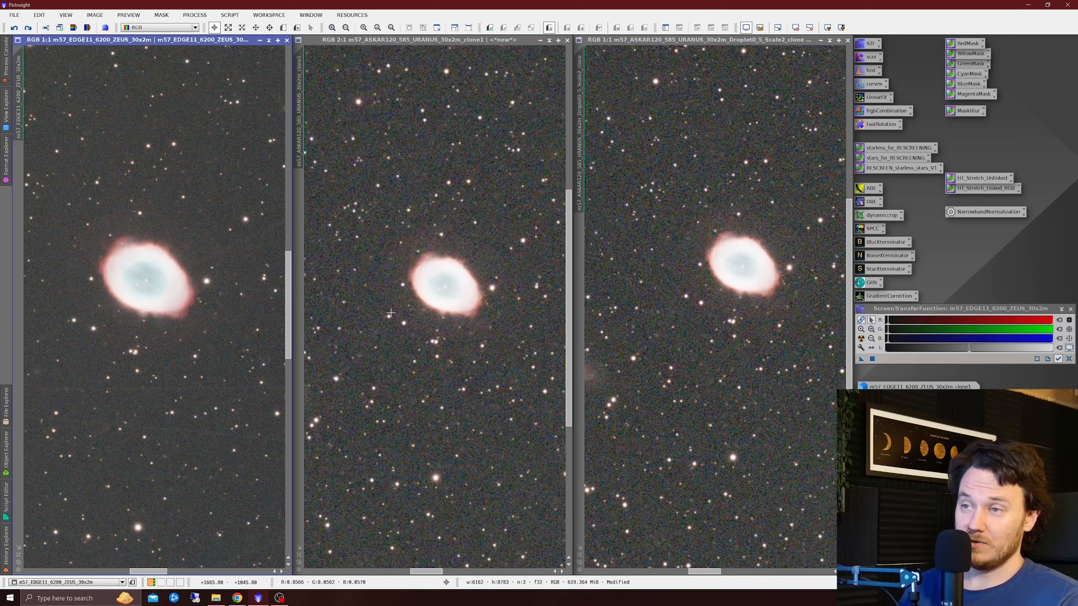
mouse_move(384, 252)
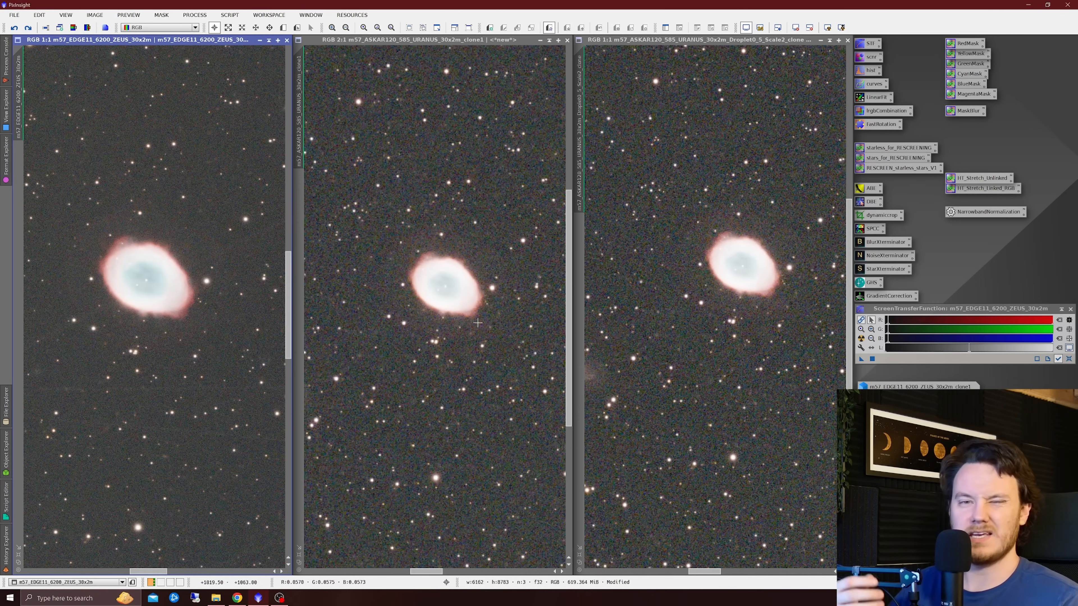
mouse_move(459, 321)
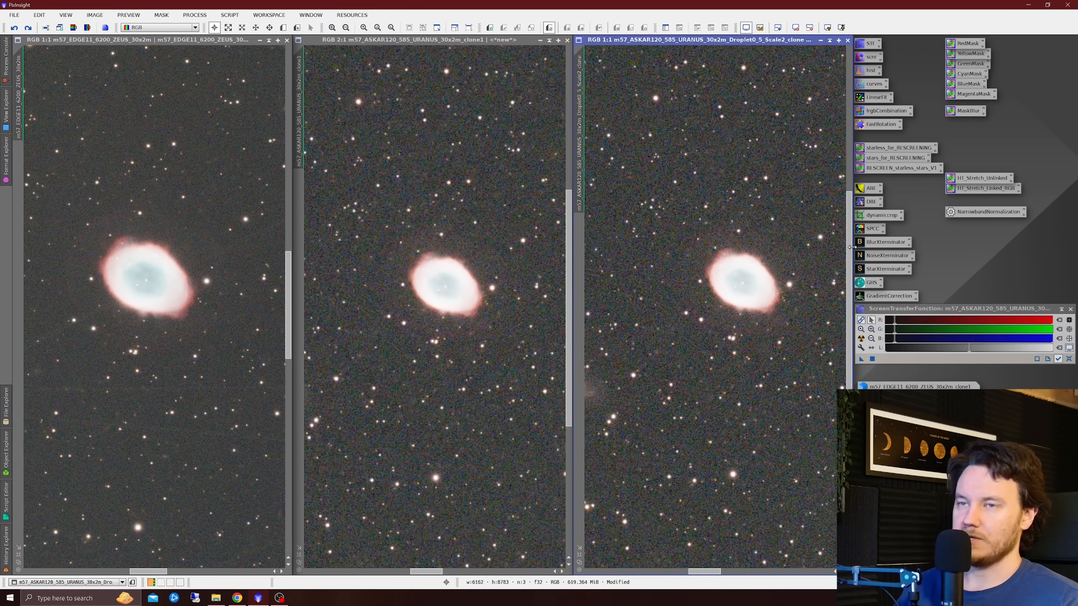
mouse_move(168, 324)
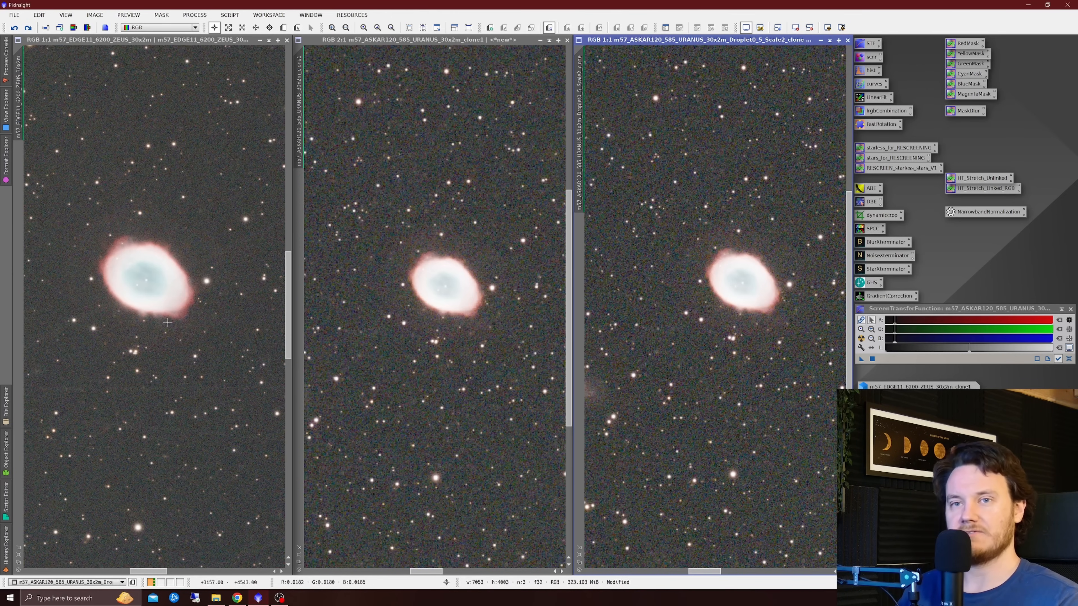
mouse_move(100, 290)
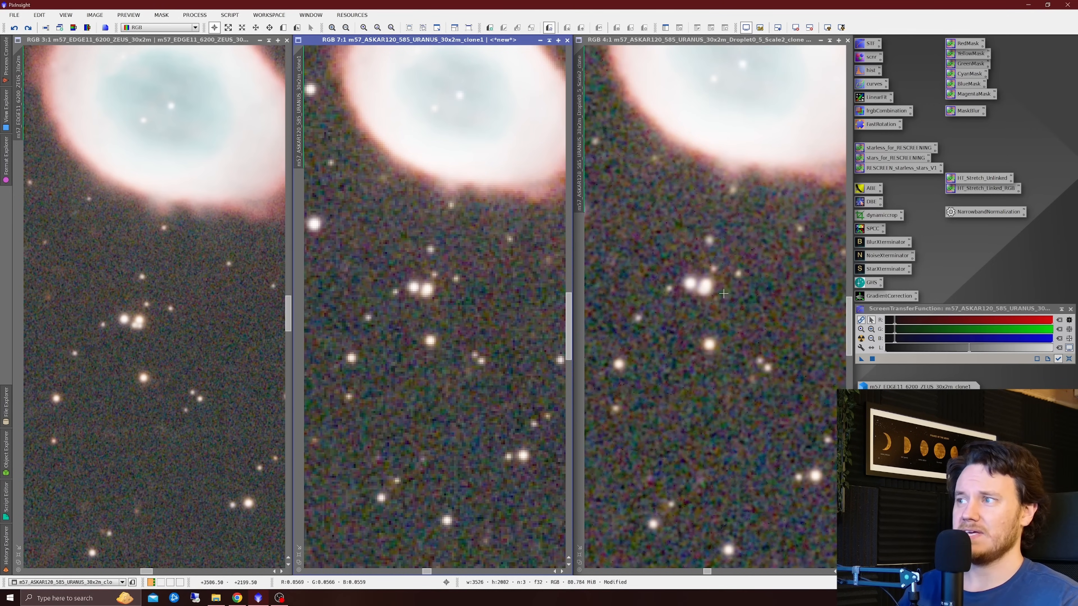
mouse_move(202, 317)
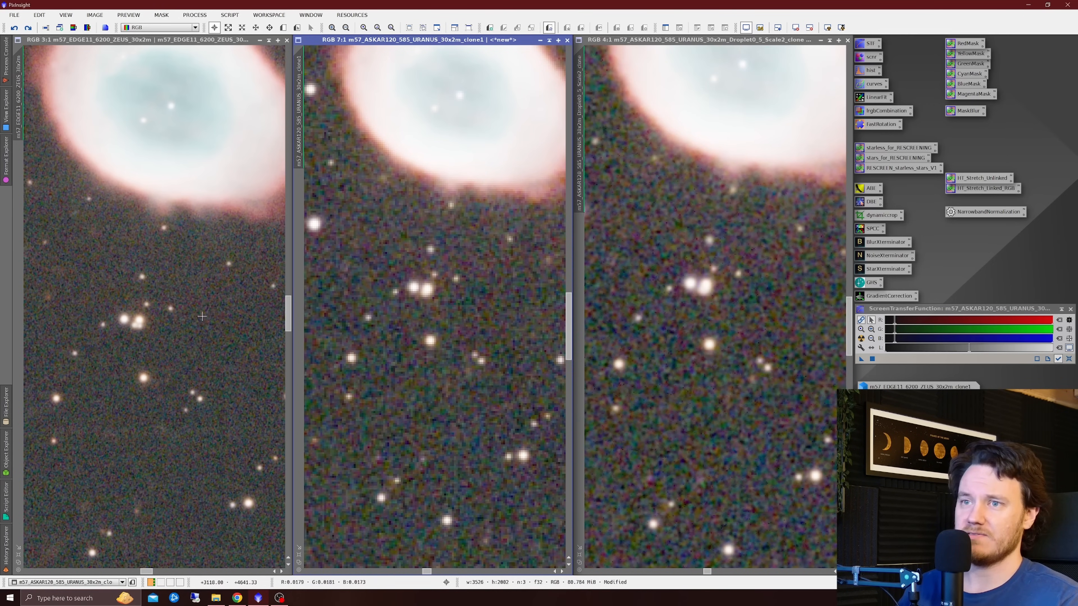
mouse_move(223, 365)
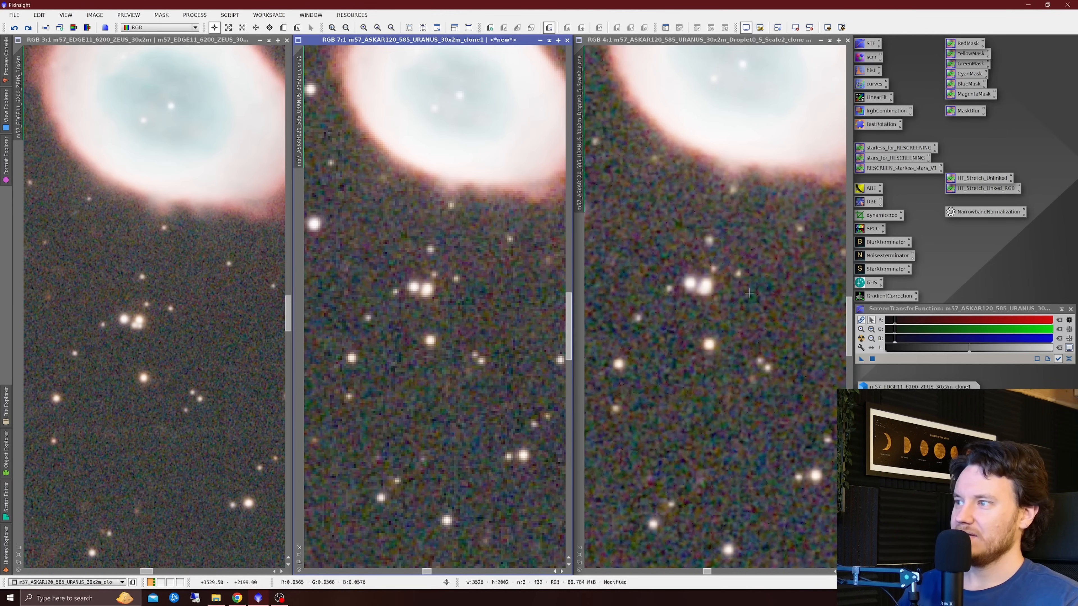
mouse_move(748, 297)
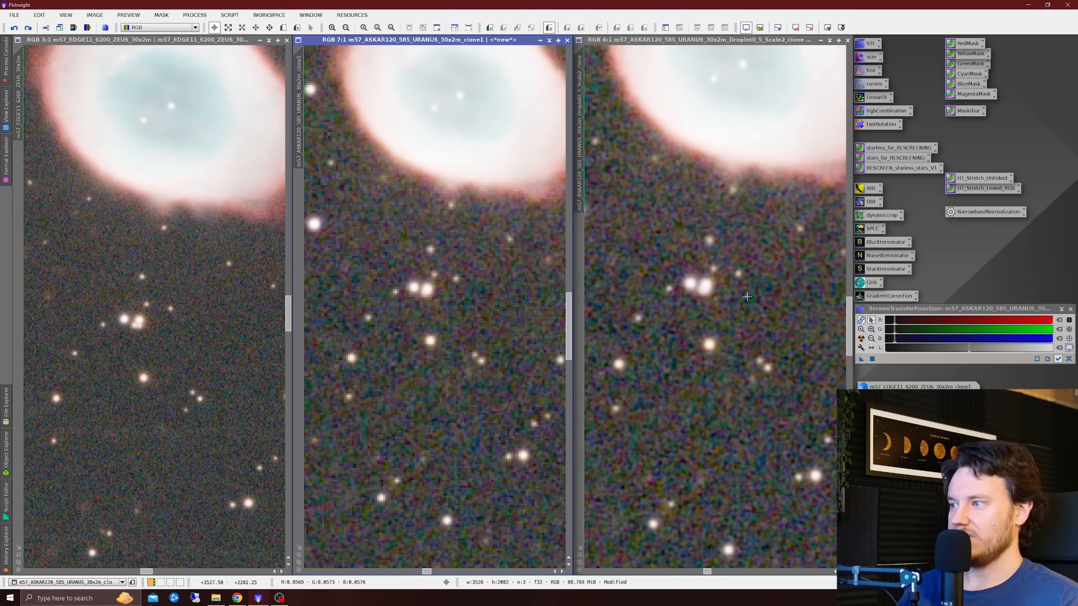
mouse_move(749, 300)
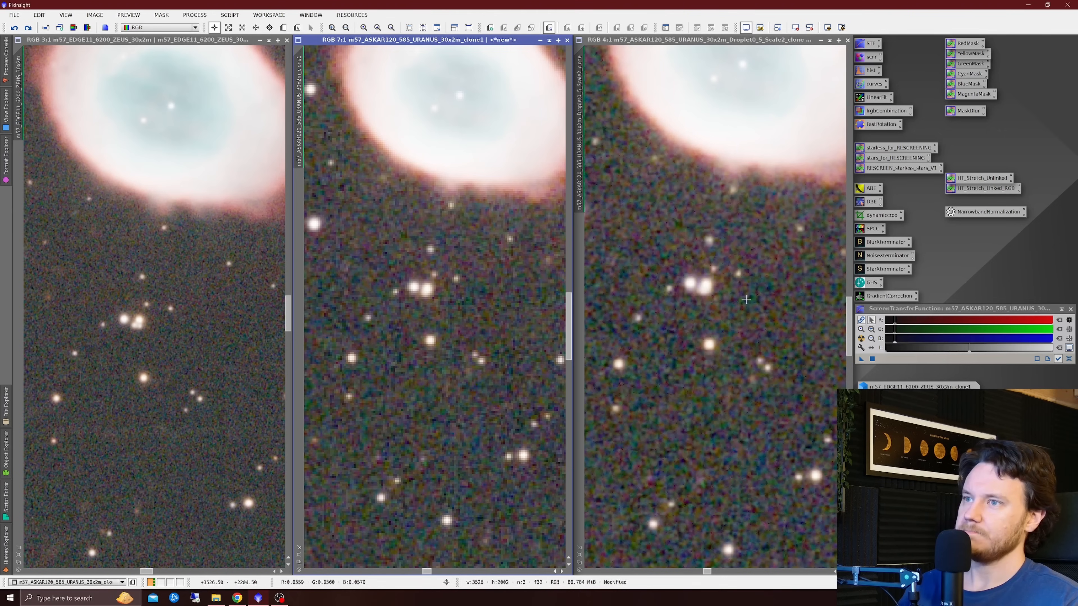
mouse_move(707, 282)
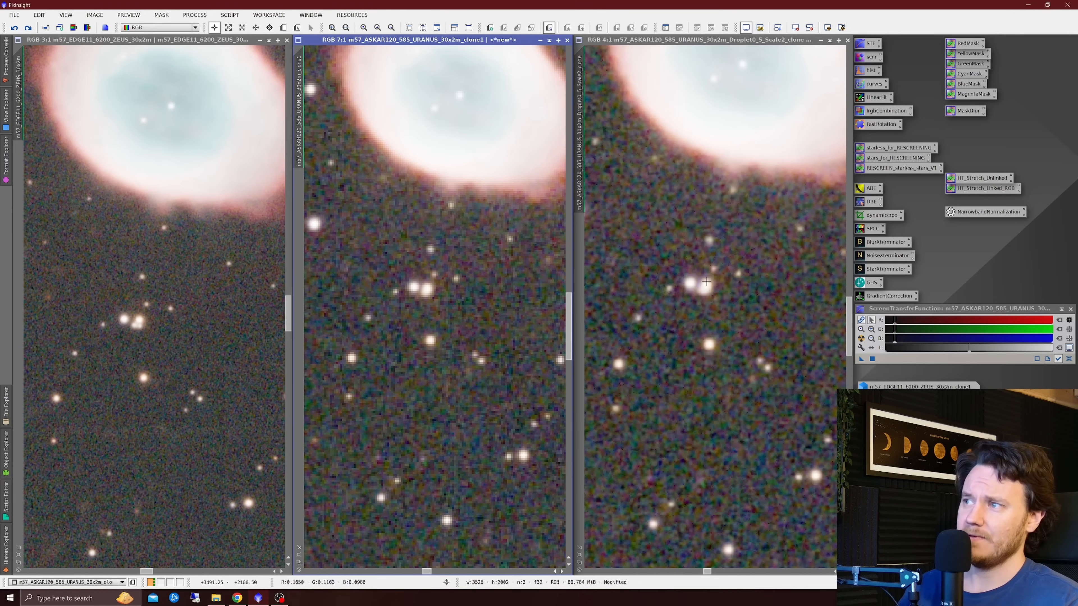
mouse_move(704, 303)
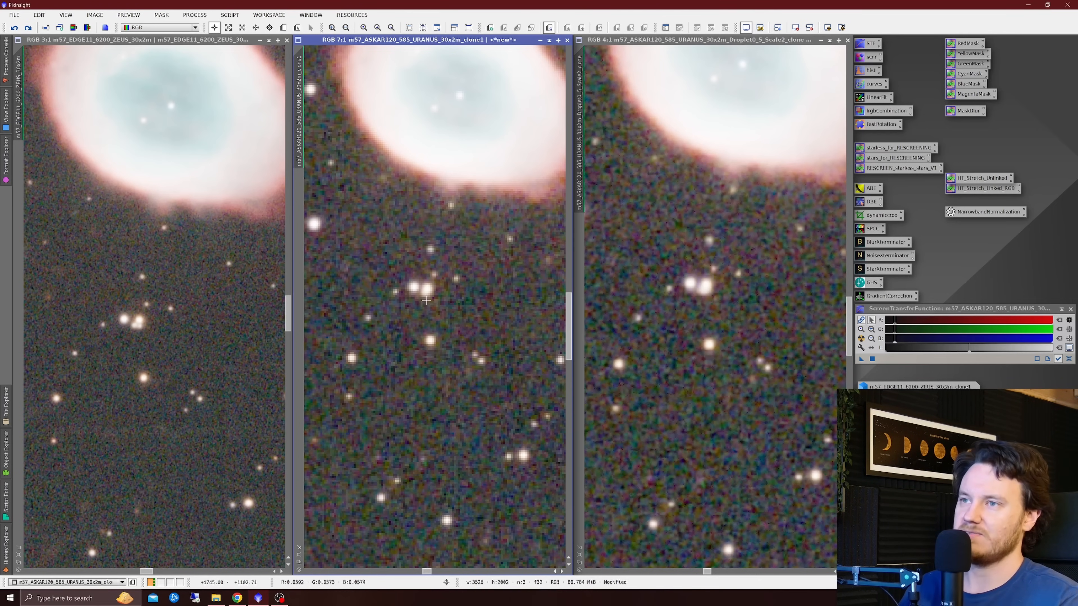
mouse_move(428, 300)
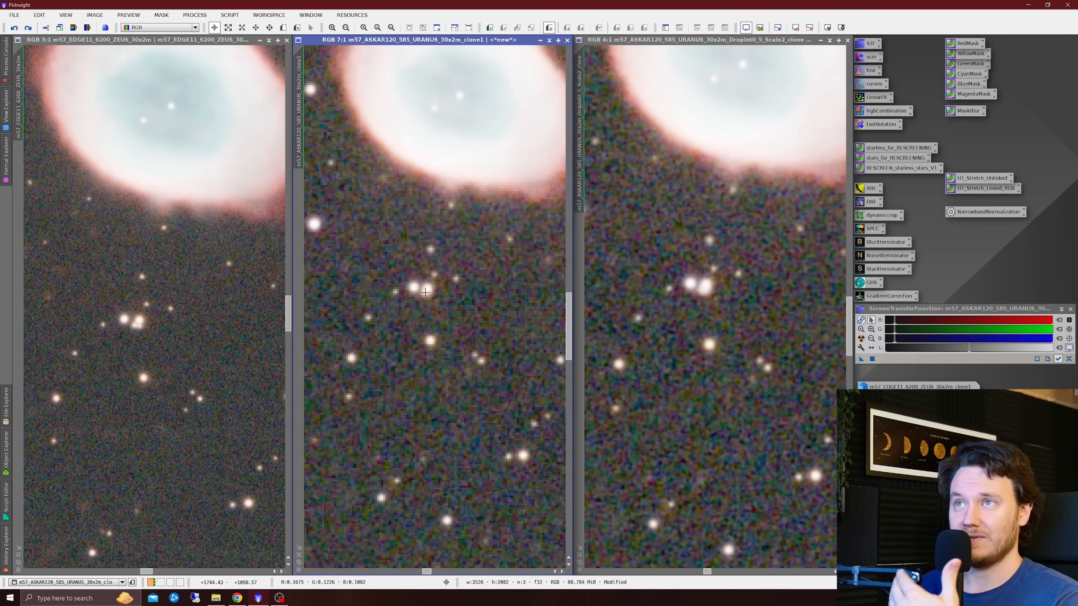
mouse_move(721, 303)
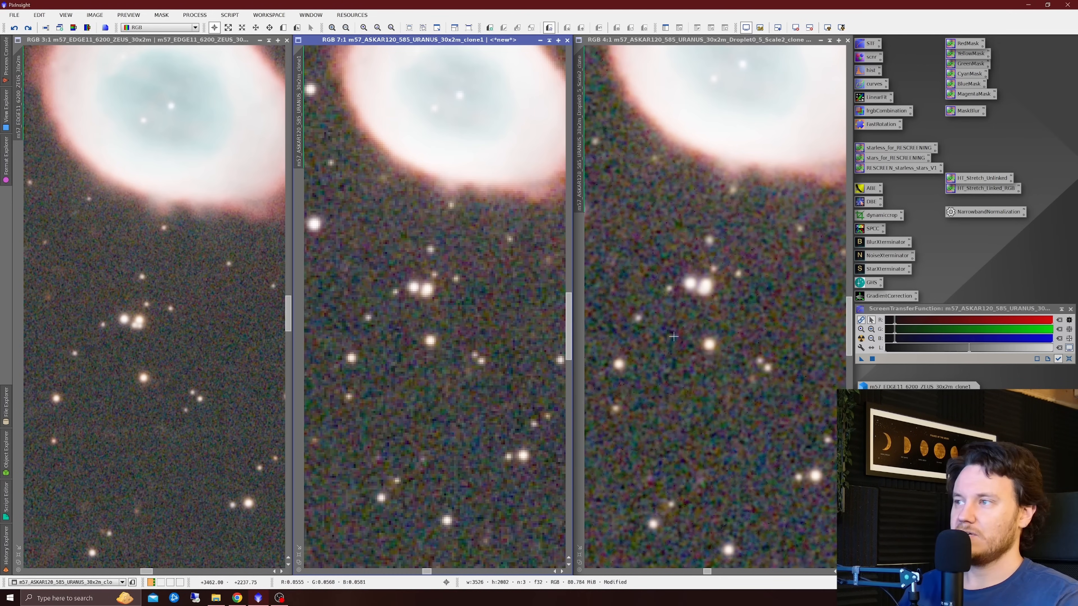
mouse_move(136, 368)
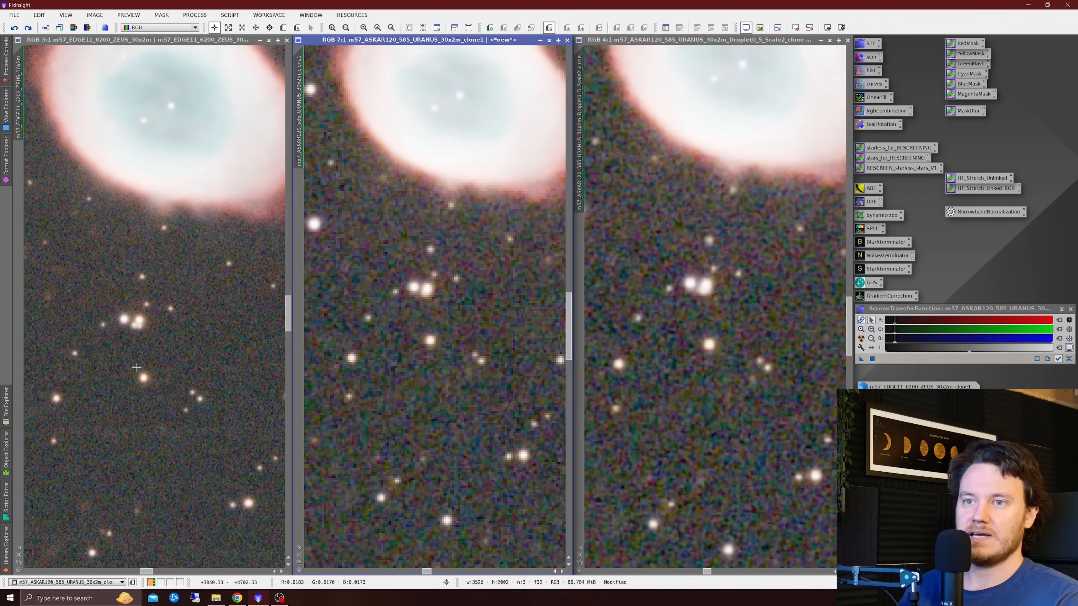
mouse_move(444, 312)
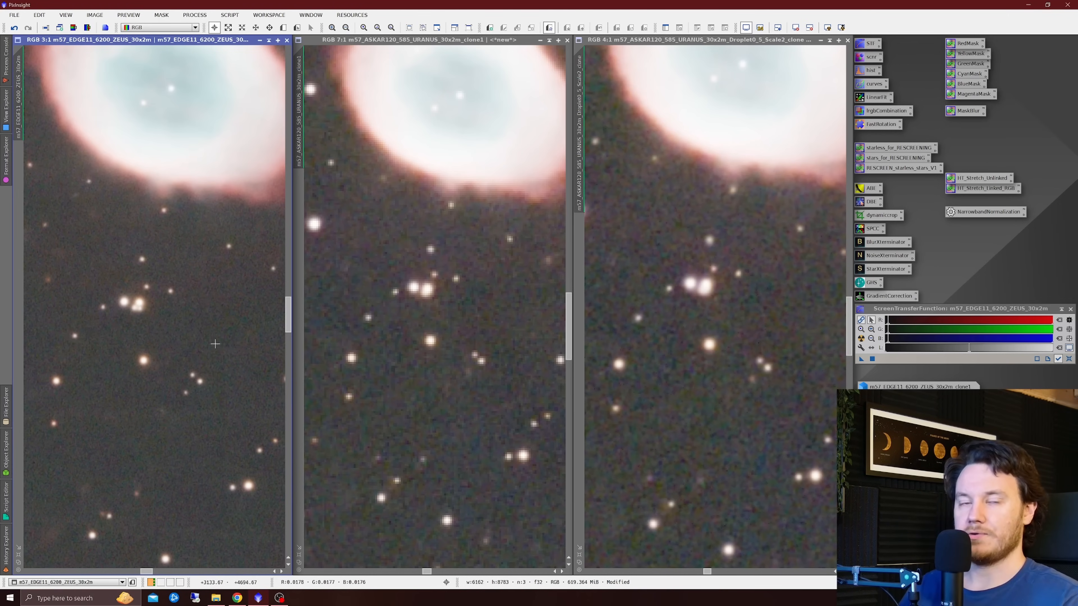
mouse_move(213, 380)
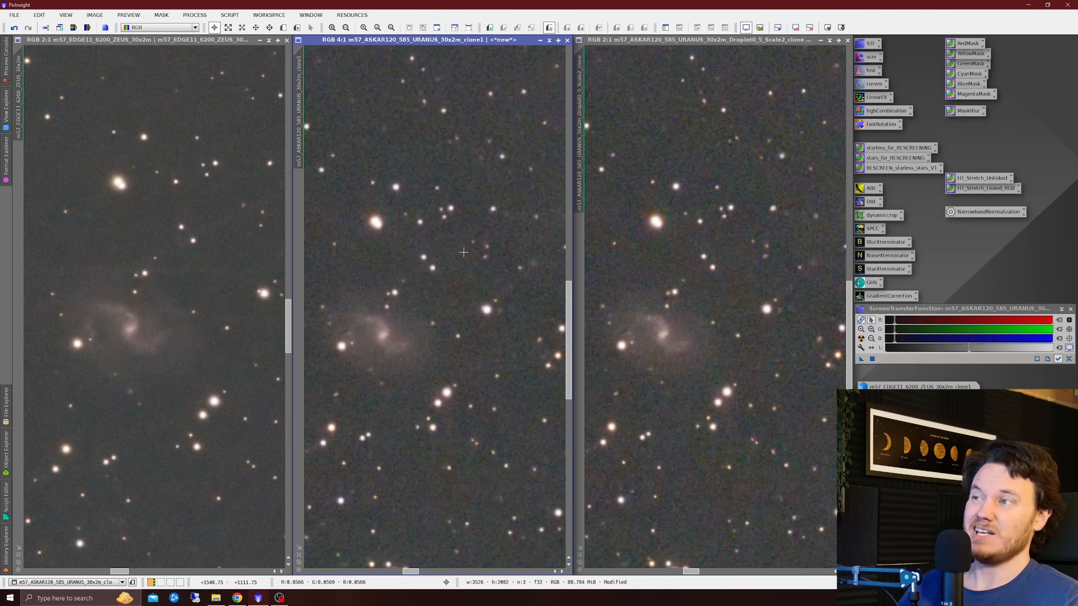
mouse_move(105, 319)
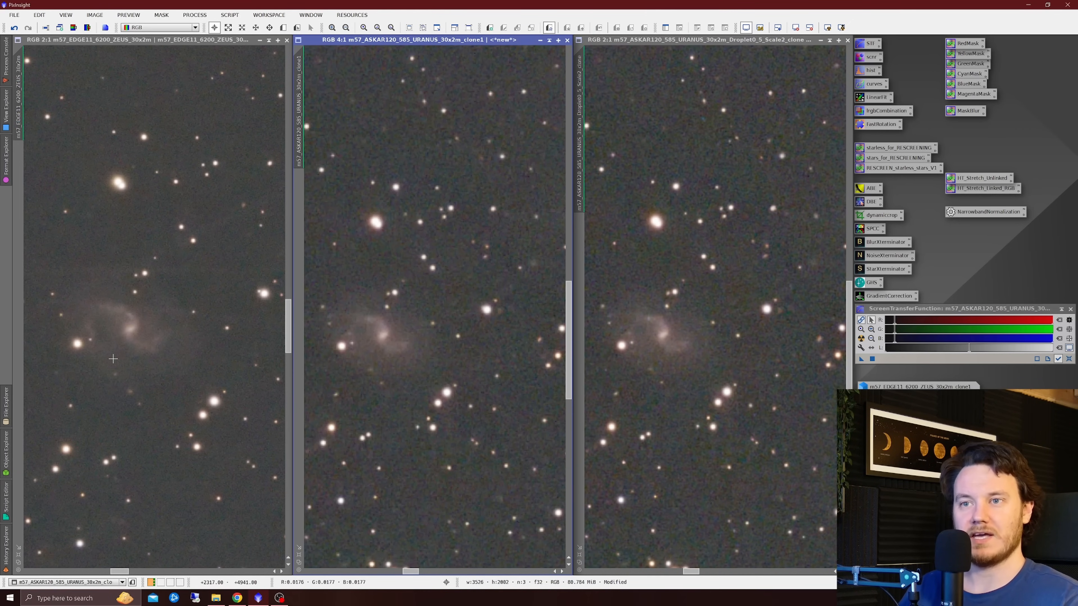
mouse_move(359, 350)
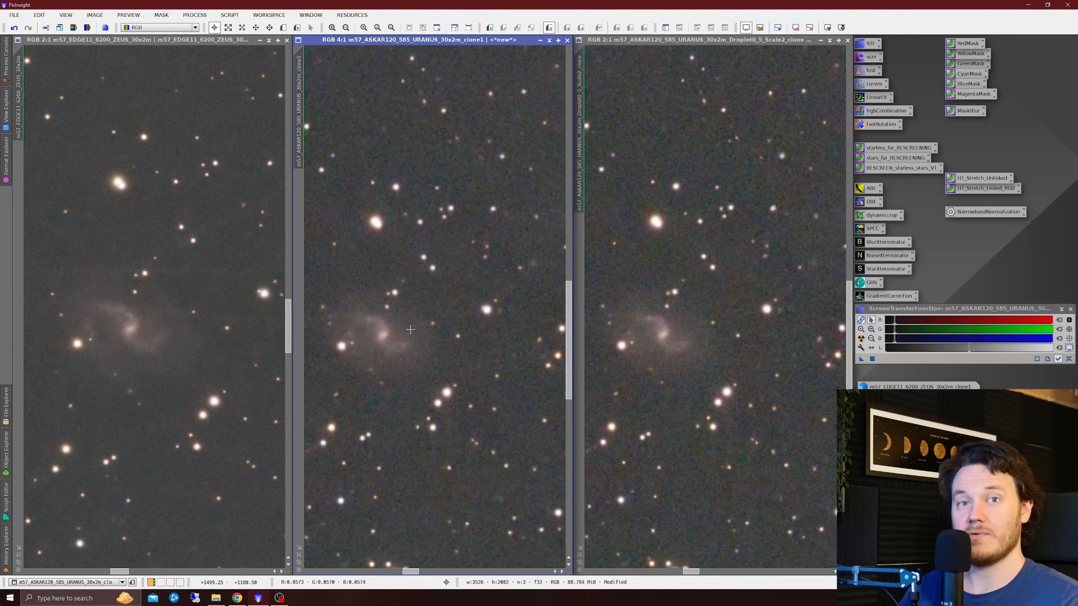
mouse_move(435, 365)
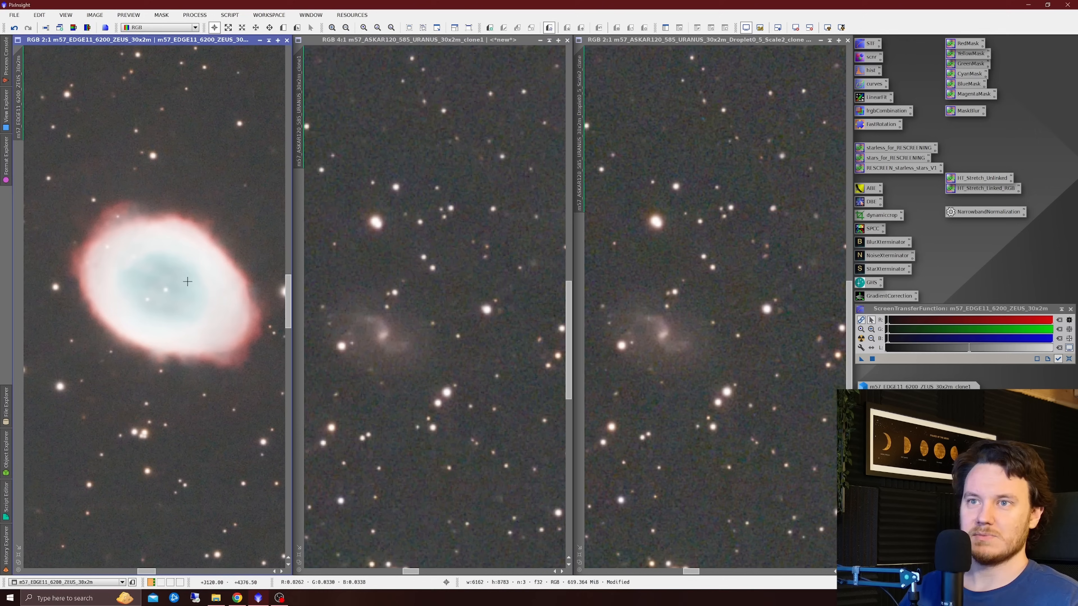
mouse_move(425, 288)
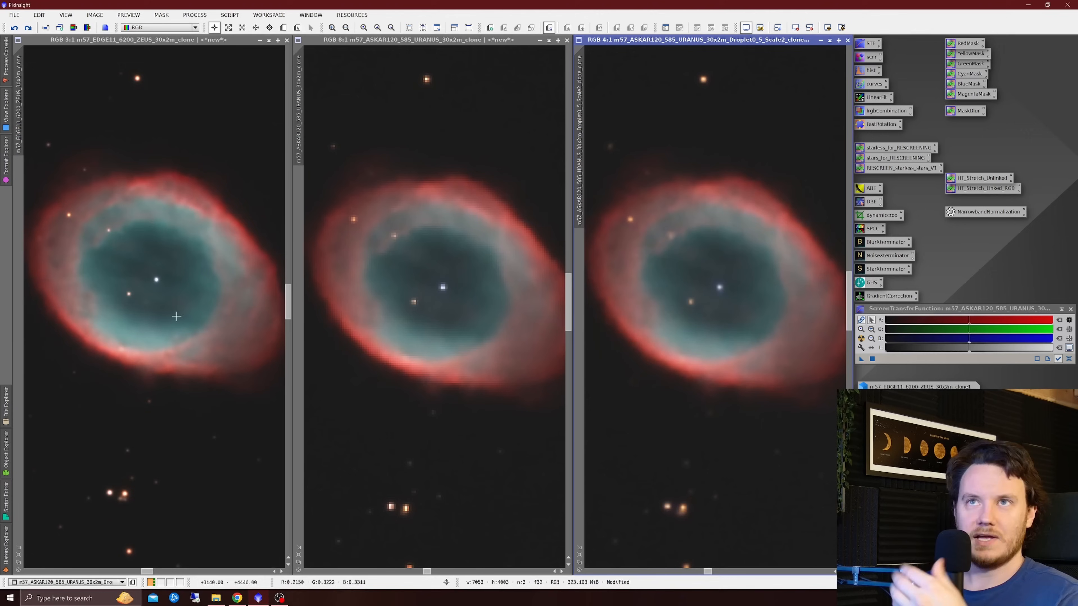
mouse_move(347, 370)
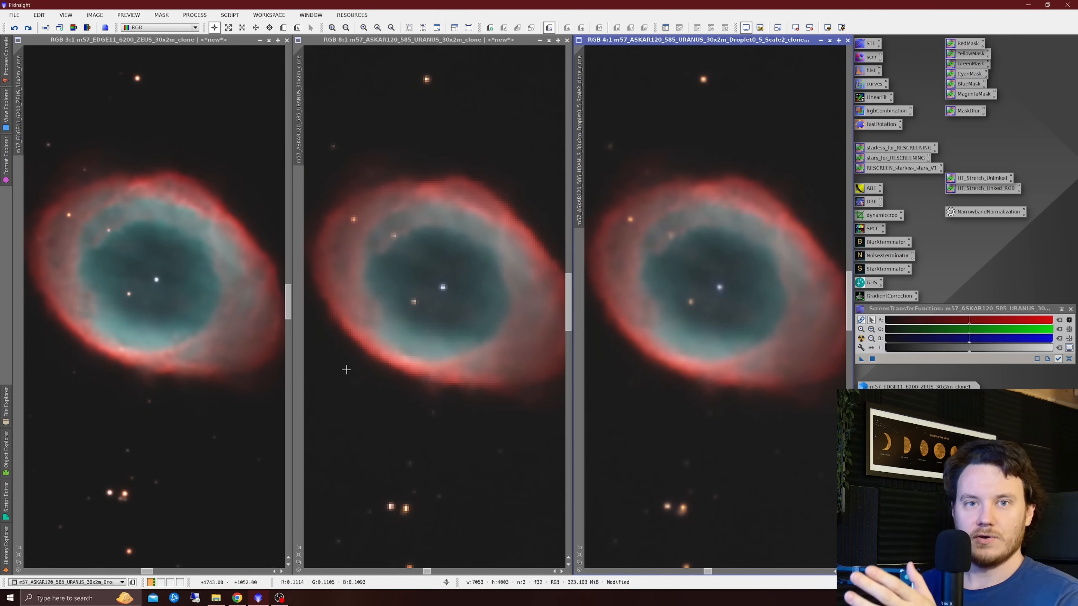
mouse_move(445, 401)
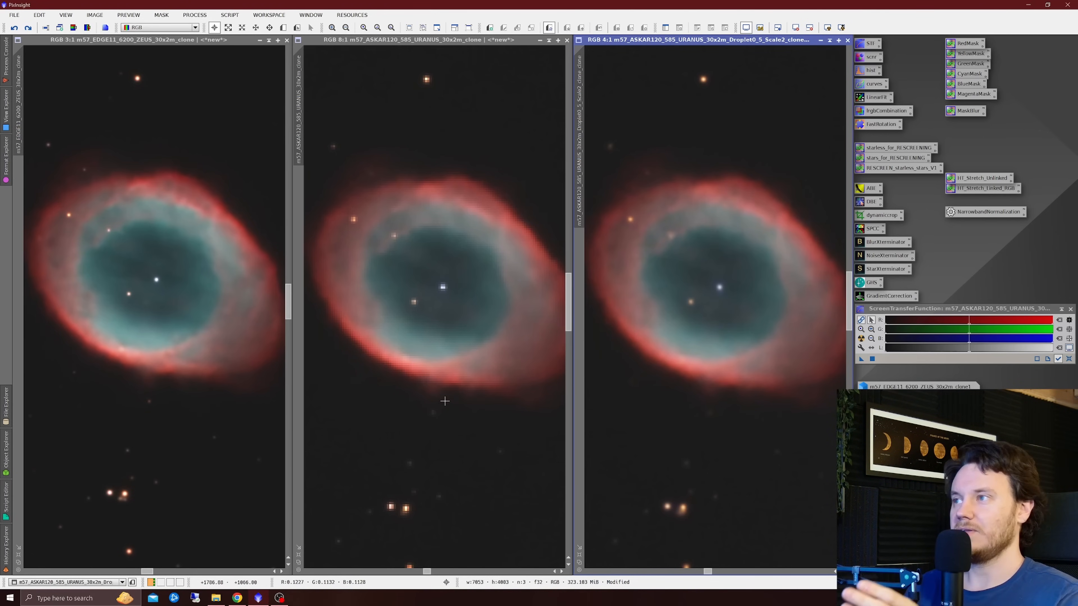
mouse_move(726, 393)
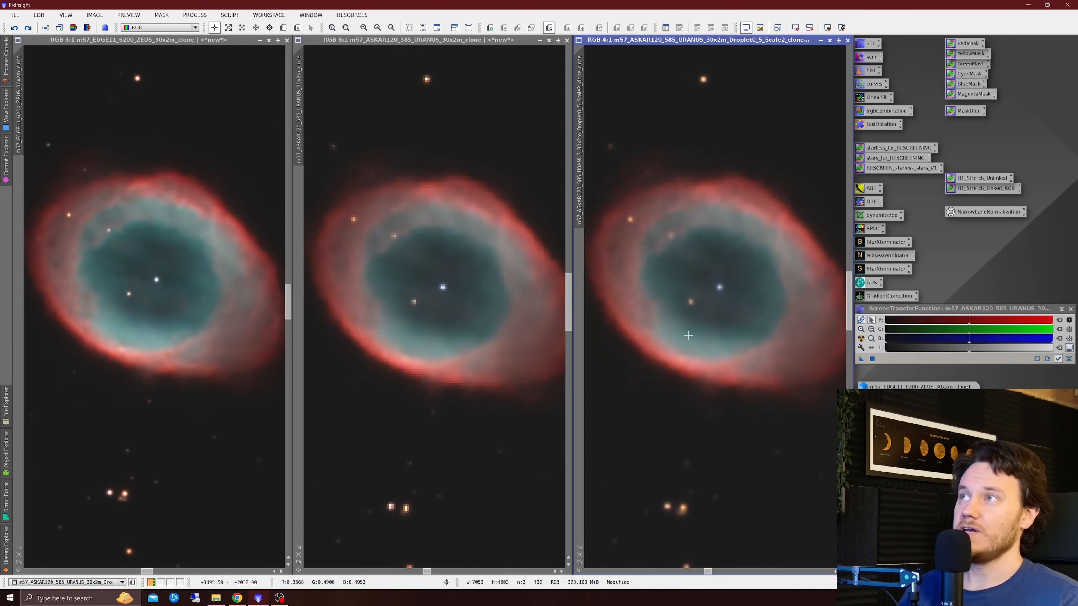
mouse_move(708, 362)
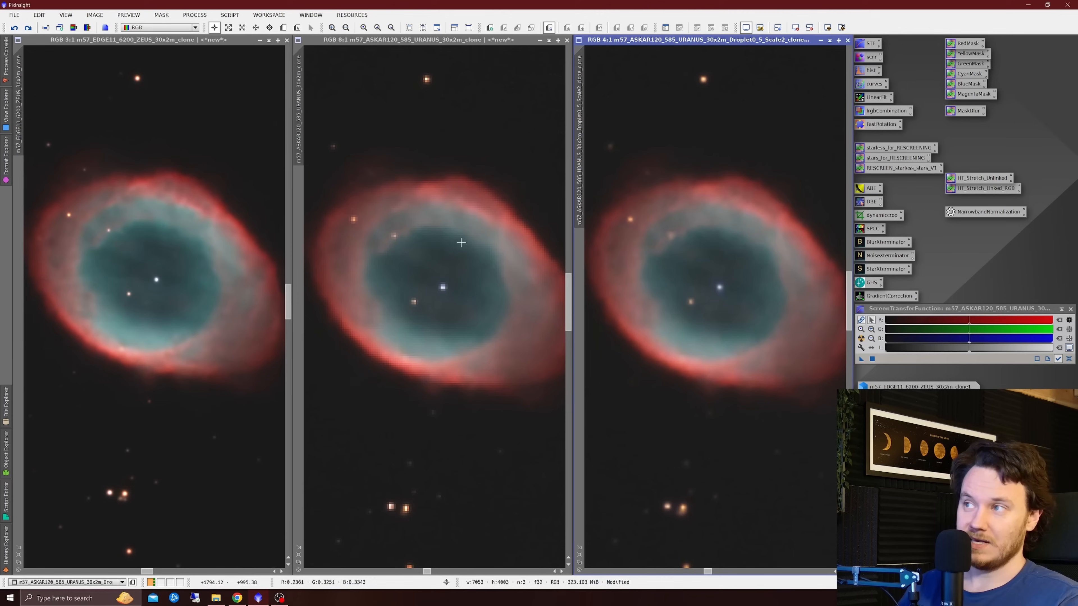
mouse_move(470, 255)
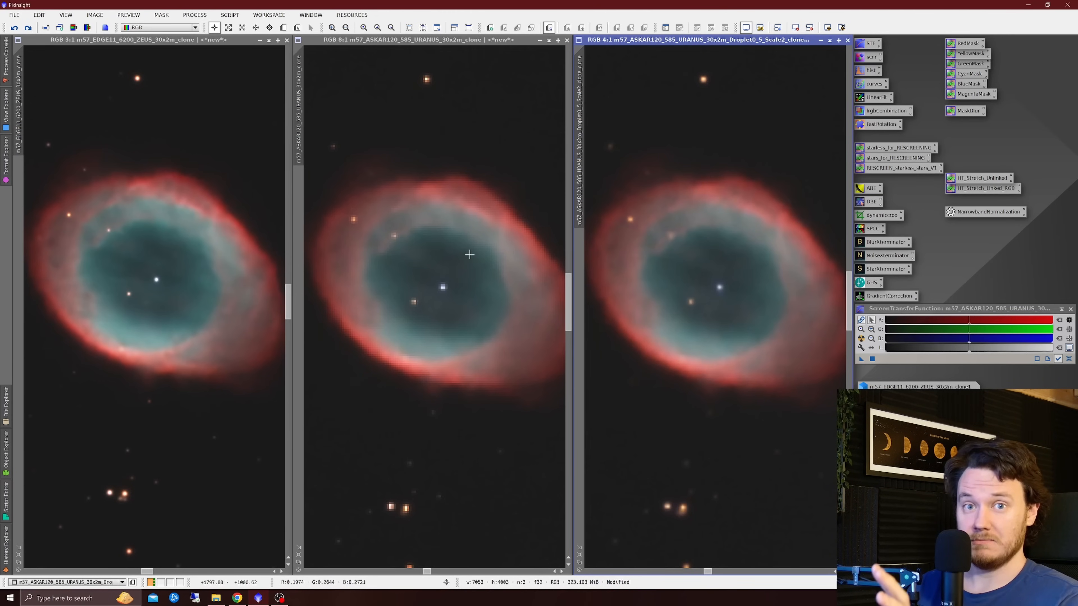
mouse_move(475, 256)
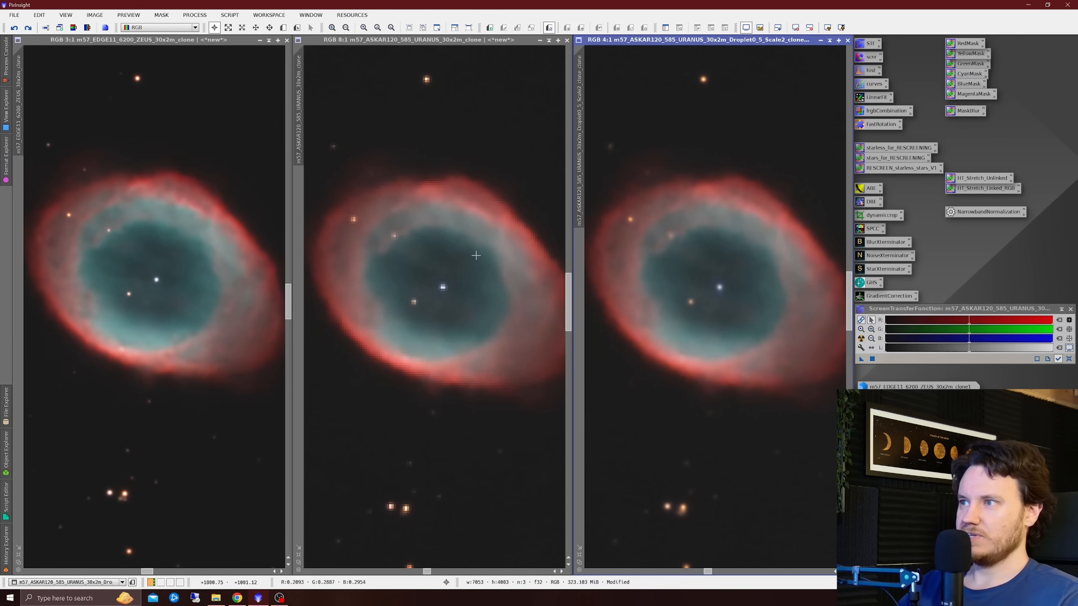
mouse_move(399, 264)
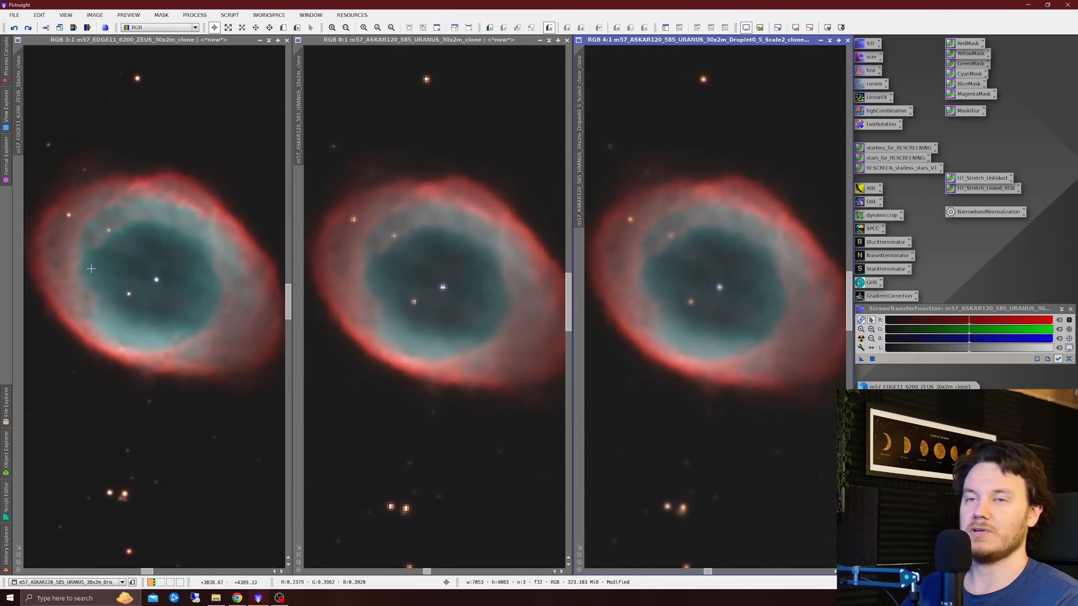
mouse_move(205, 247)
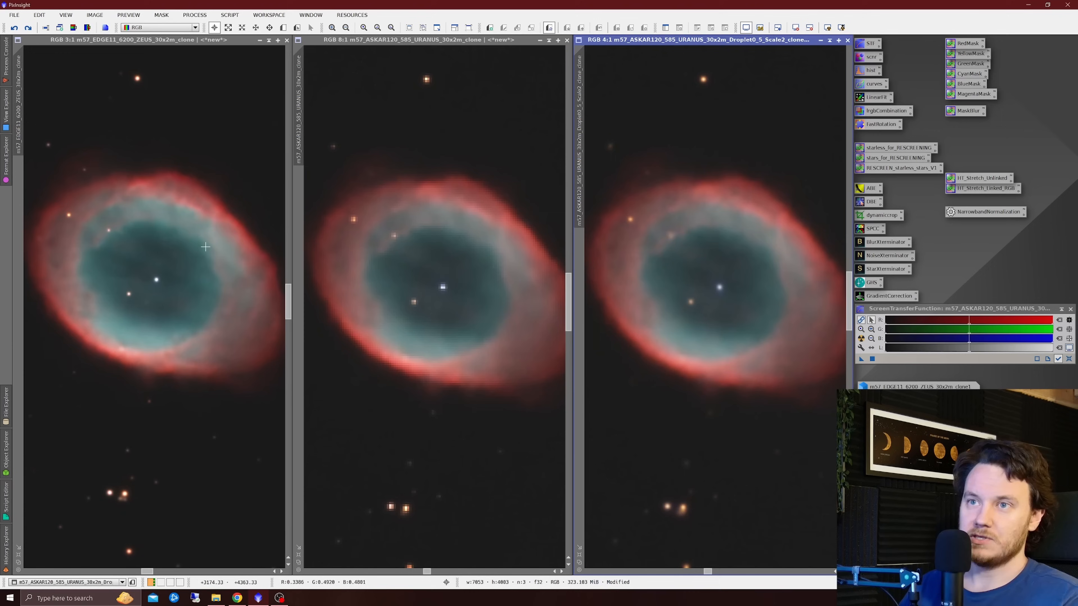
mouse_move(229, 252)
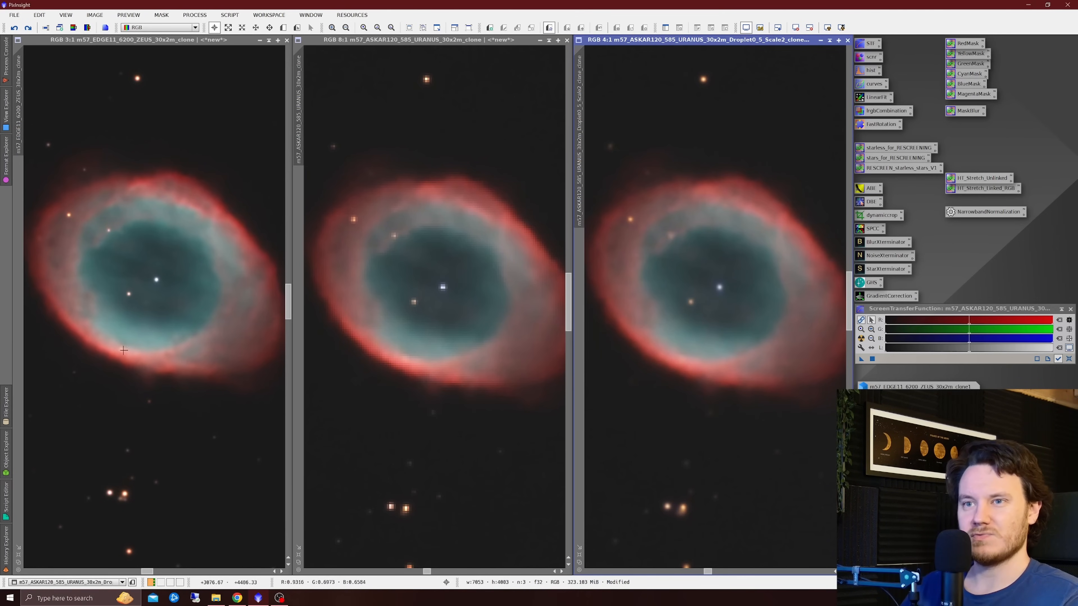
mouse_move(84, 295)
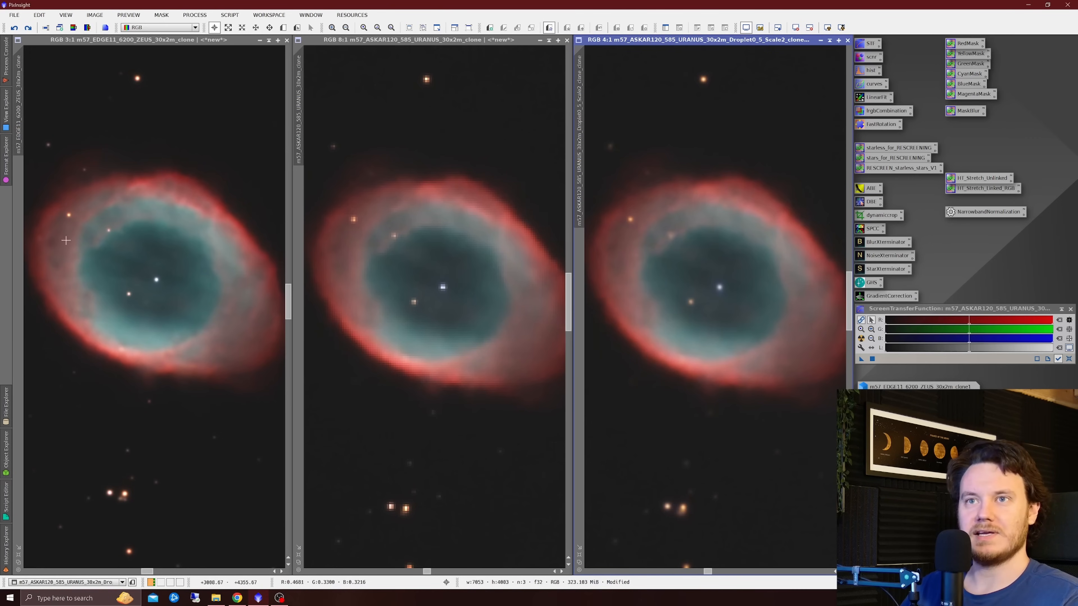
mouse_move(241, 218)
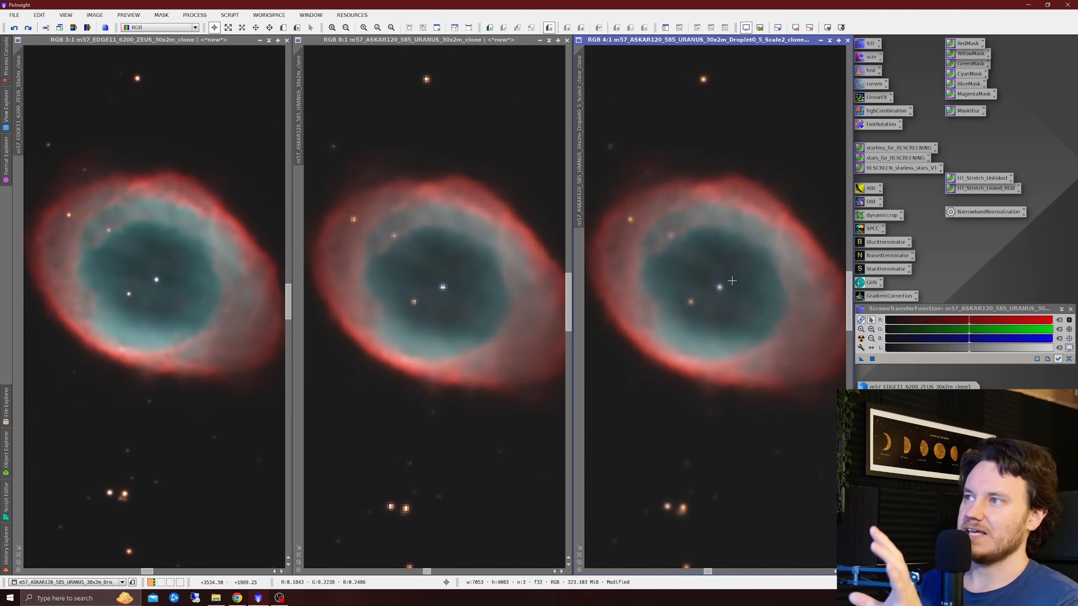
mouse_move(682, 301)
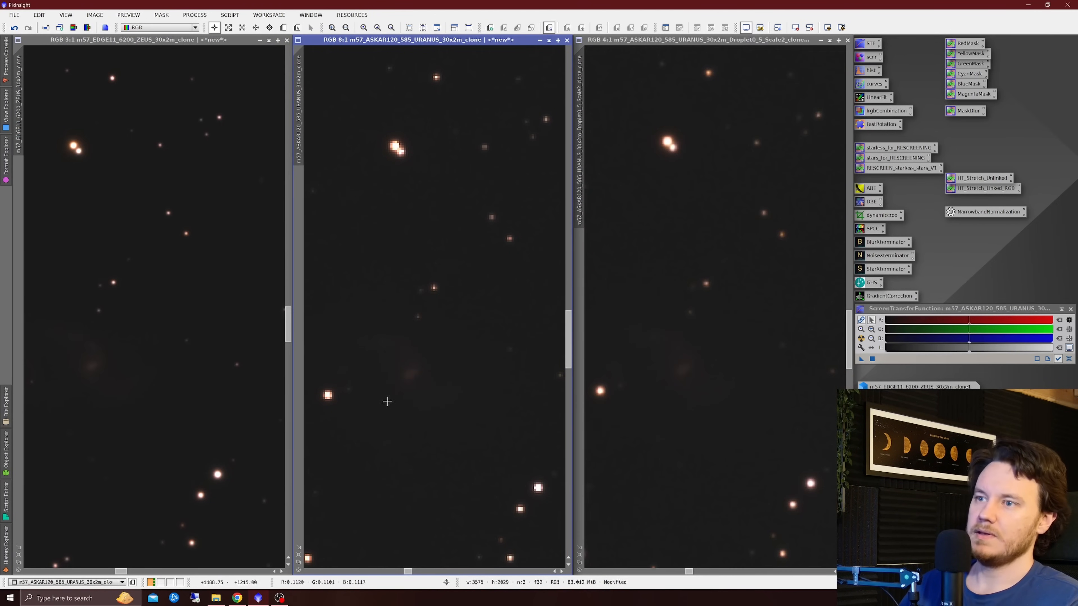
mouse_move(79, 201)
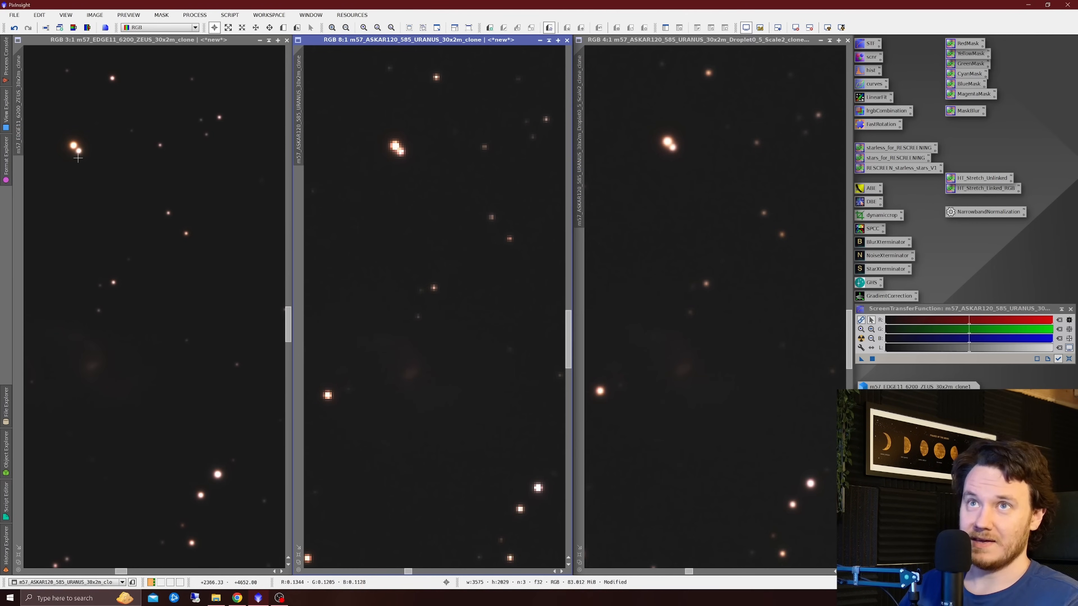
mouse_move(672, 150)
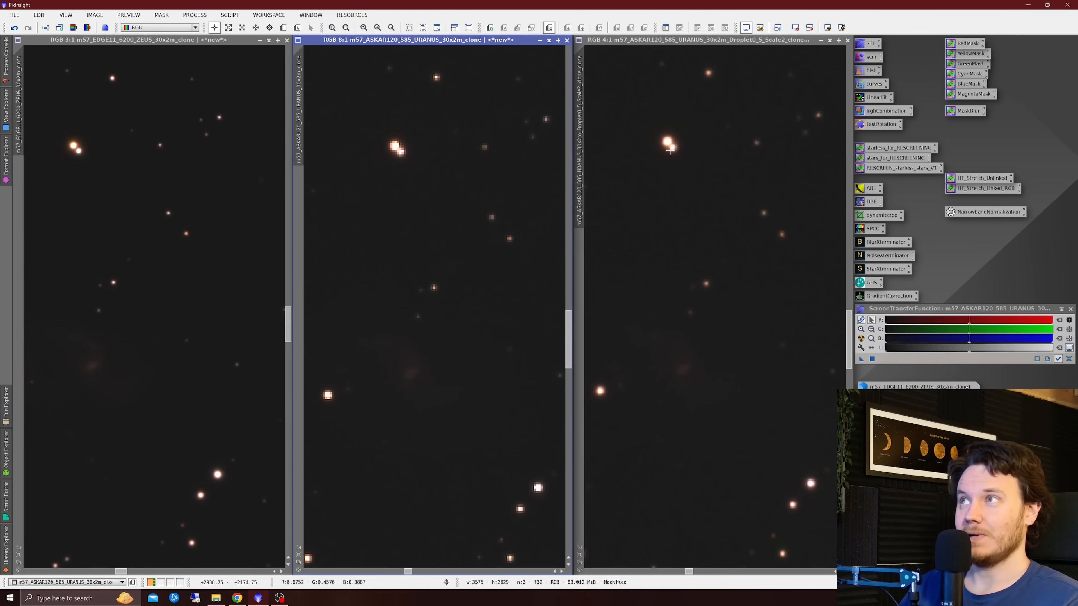
mouse_move(393, 156)
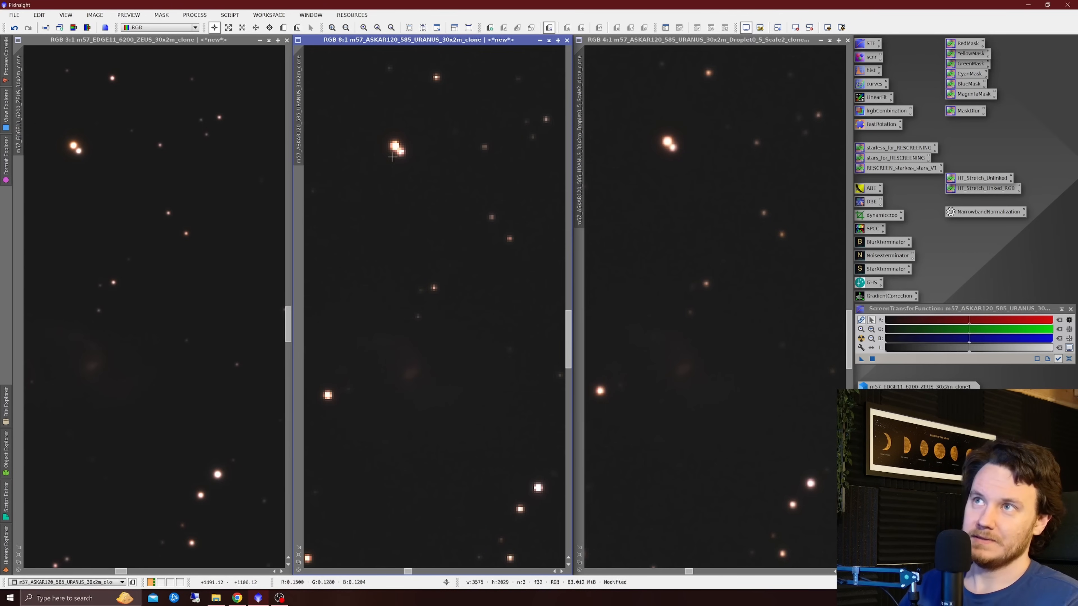
mouse_move(409, 159)
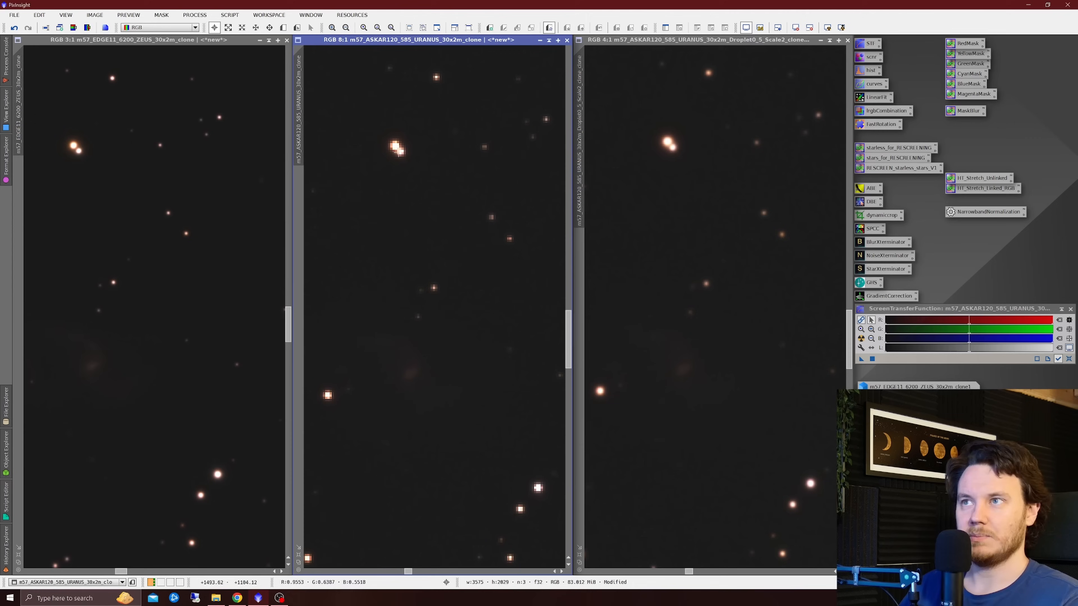
mouse_move(450, 203)
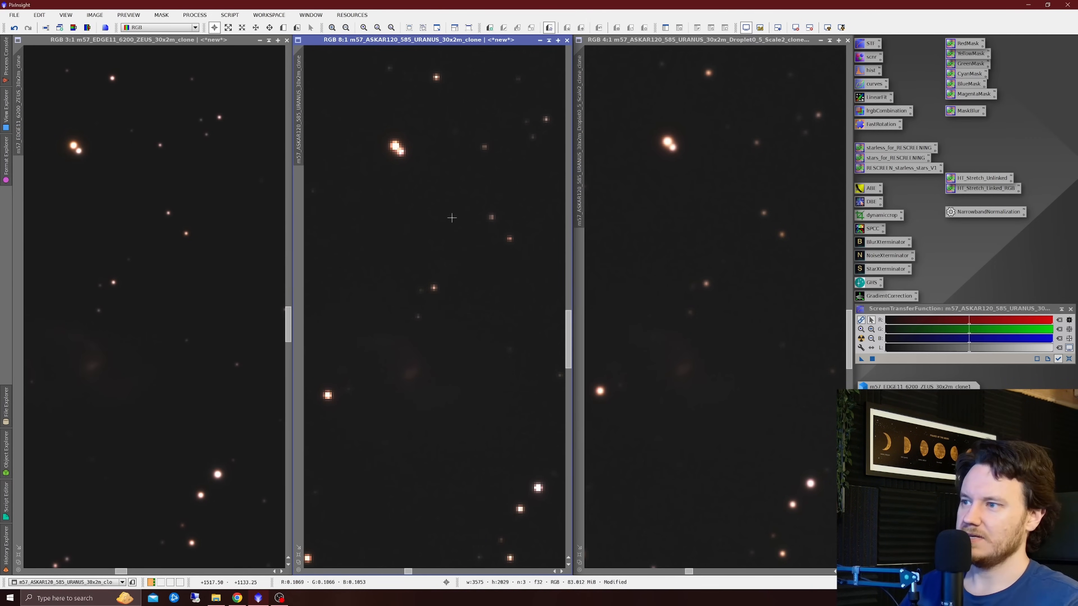
mouse_move(434, 243)
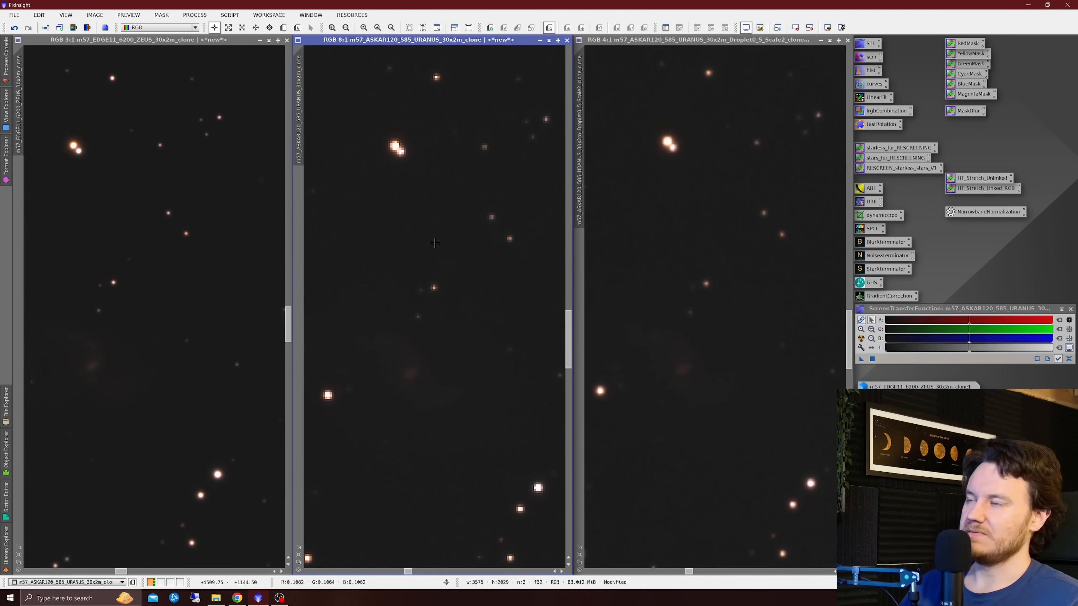
mouse_move(719, 250)
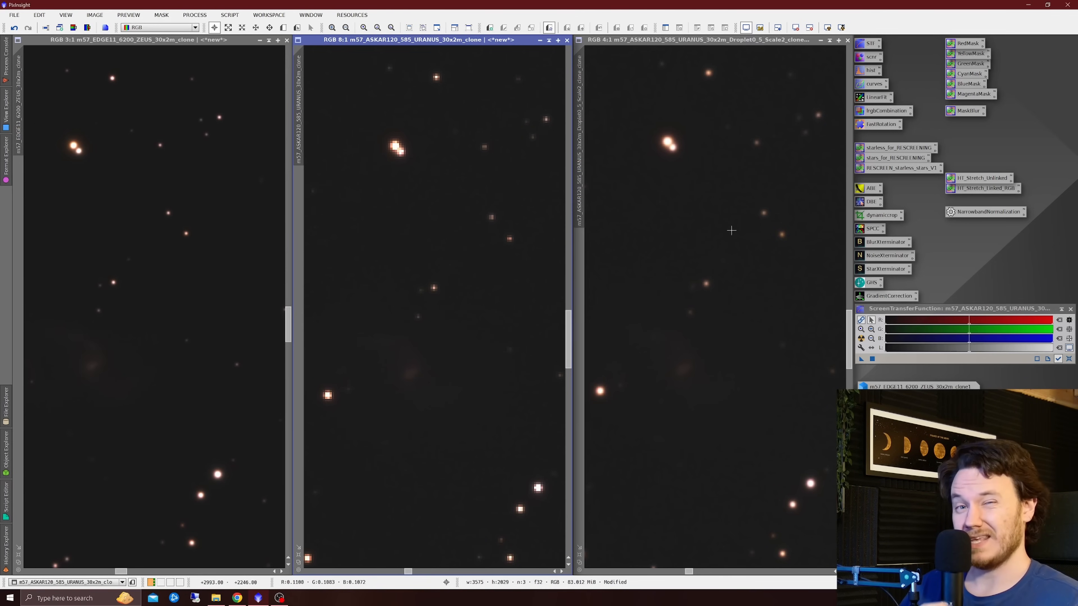
mouse_move(686, 171)
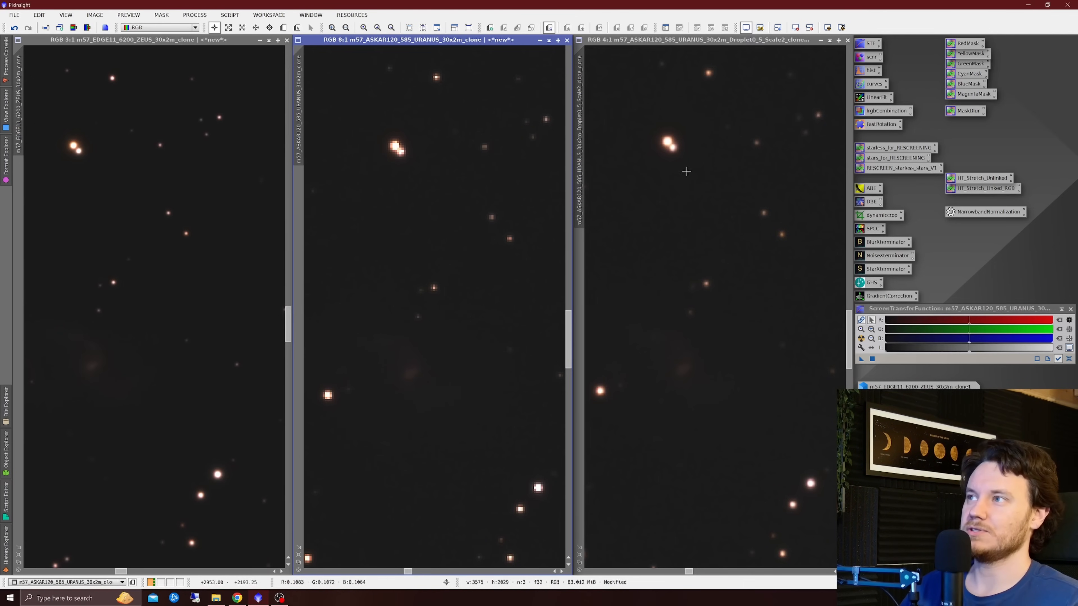
mouse_move(685, 194)
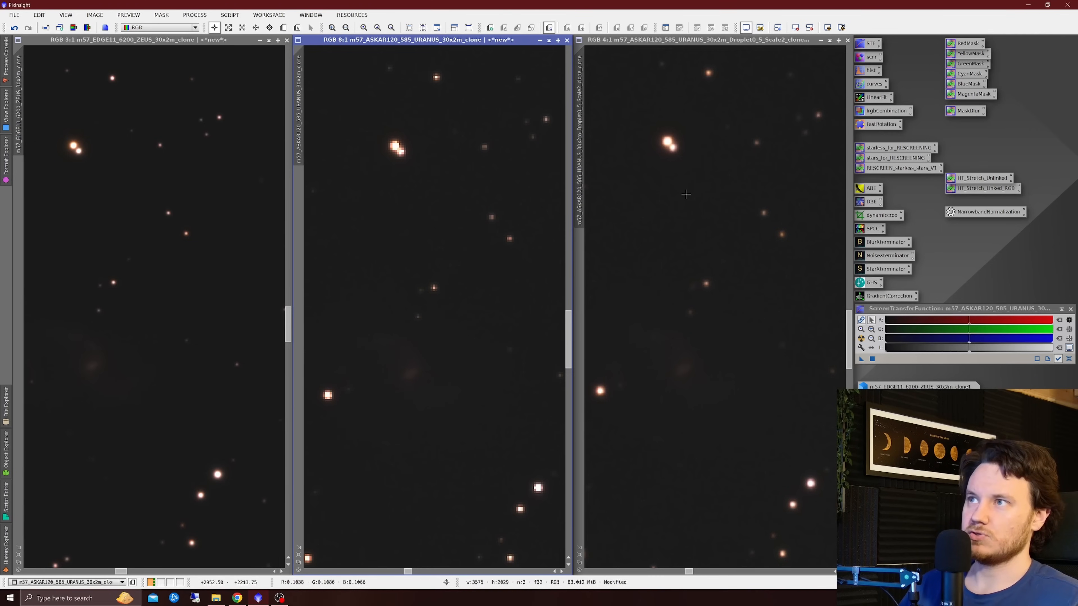
mouse_move(653, 190)
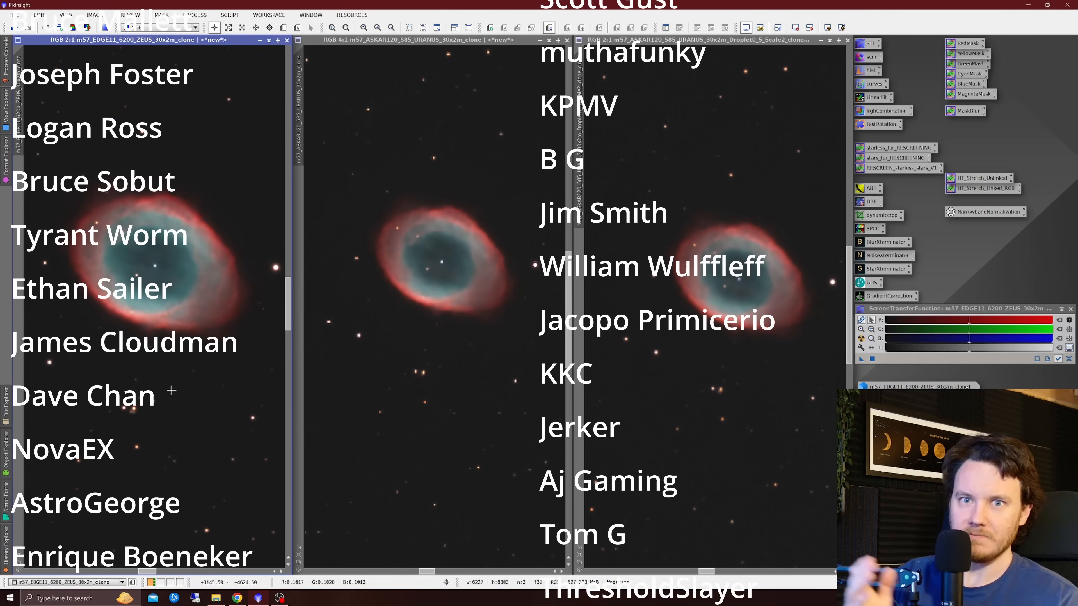
- Zoom the views out so the whole Ring Nebula and surrounding stars show at matching scale
scroll("down", 3)
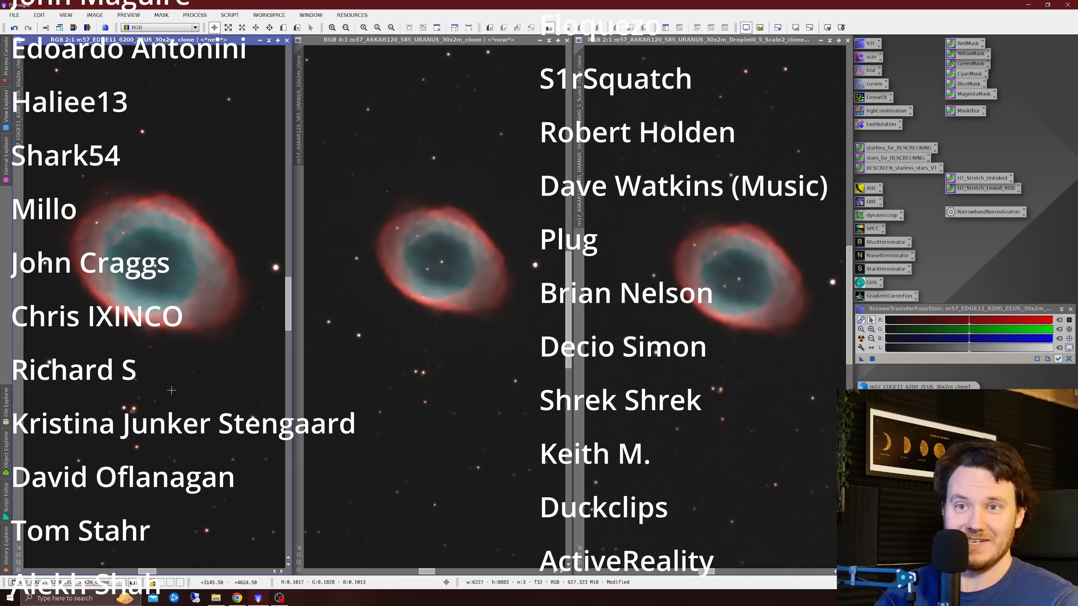
scroll("down", 3)
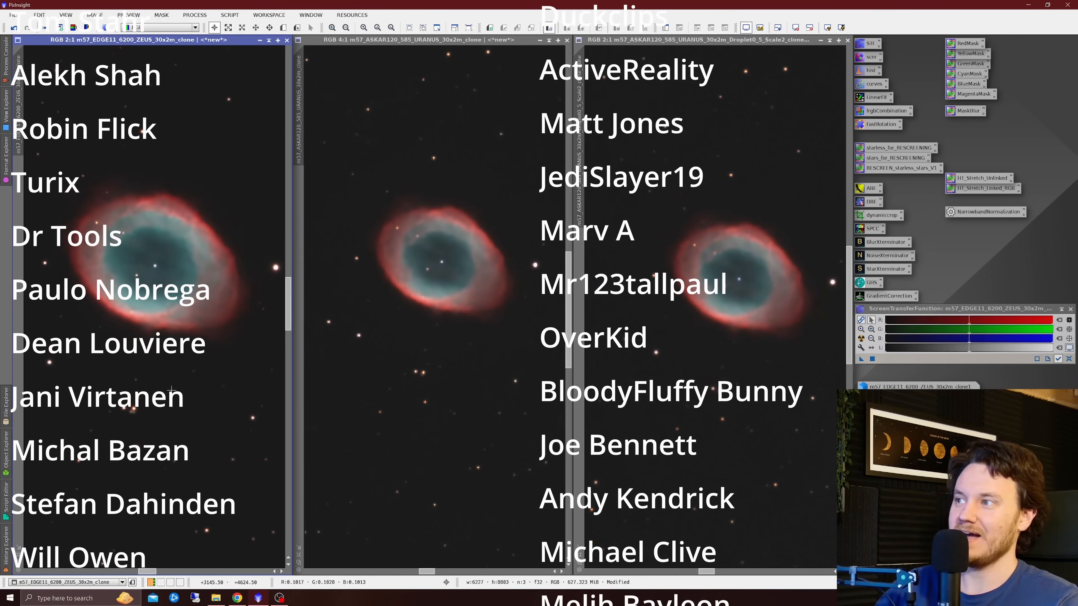